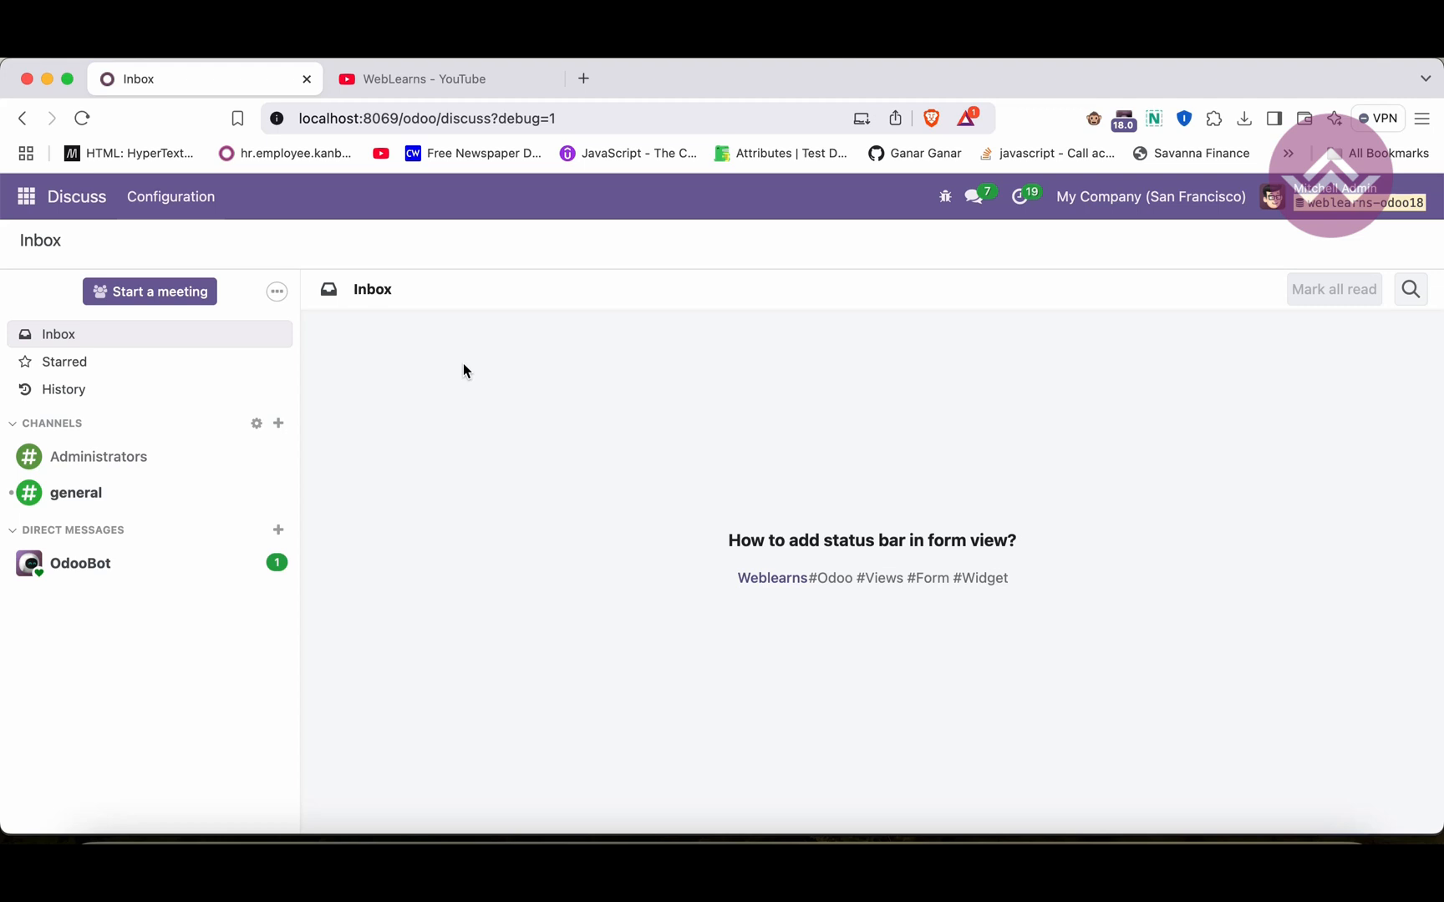
Browse the WebLearns YouTube channel page and scroll through its earlier playlists
{"action": "left_click", "coordinate": [425, 79]}
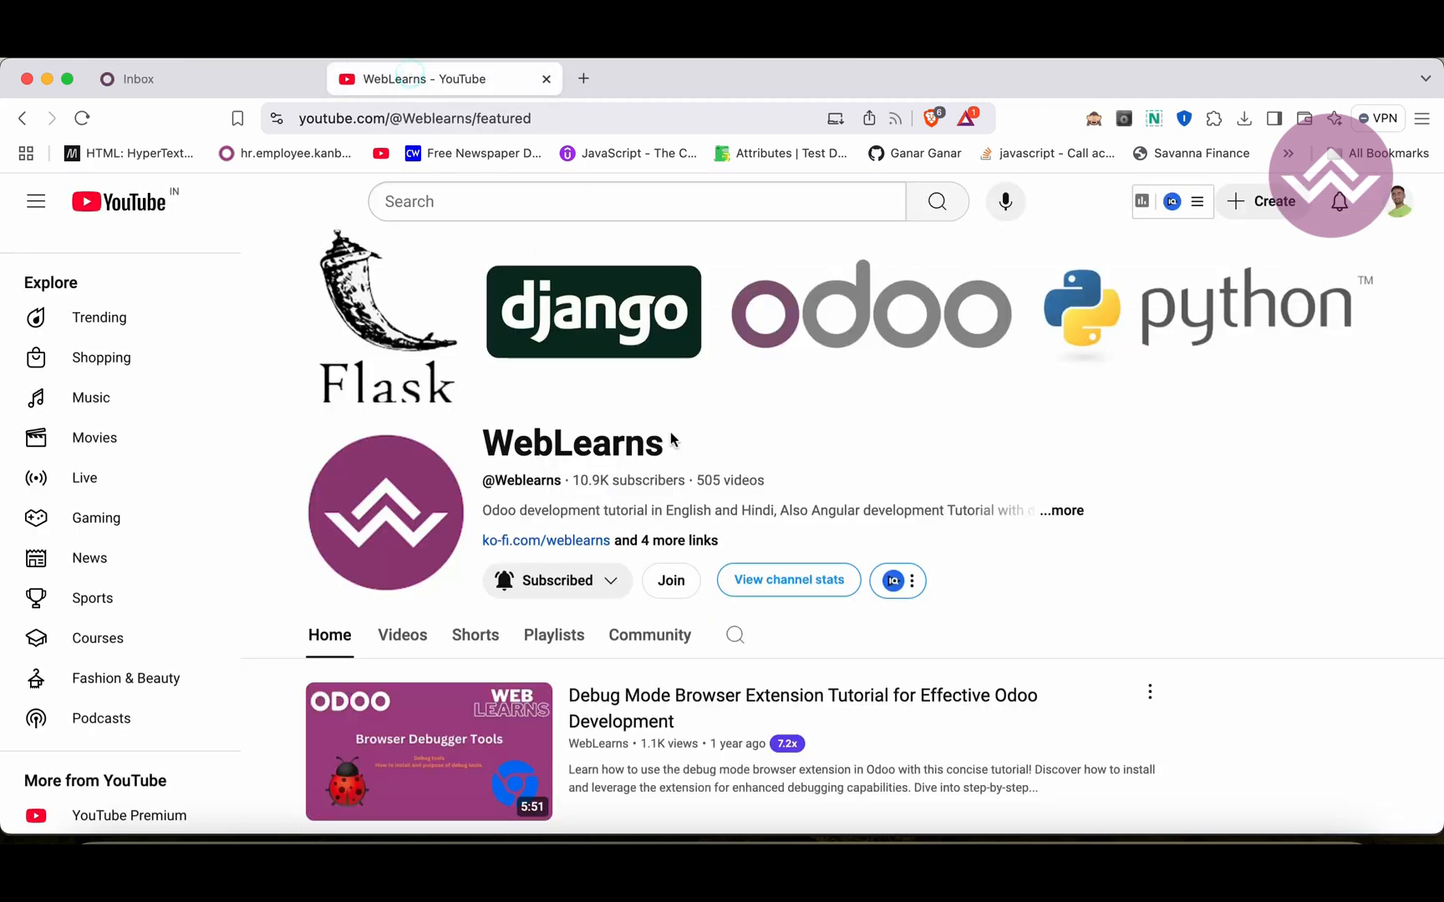
{"action": "mouse_move", "coordinate": [679, 426]}
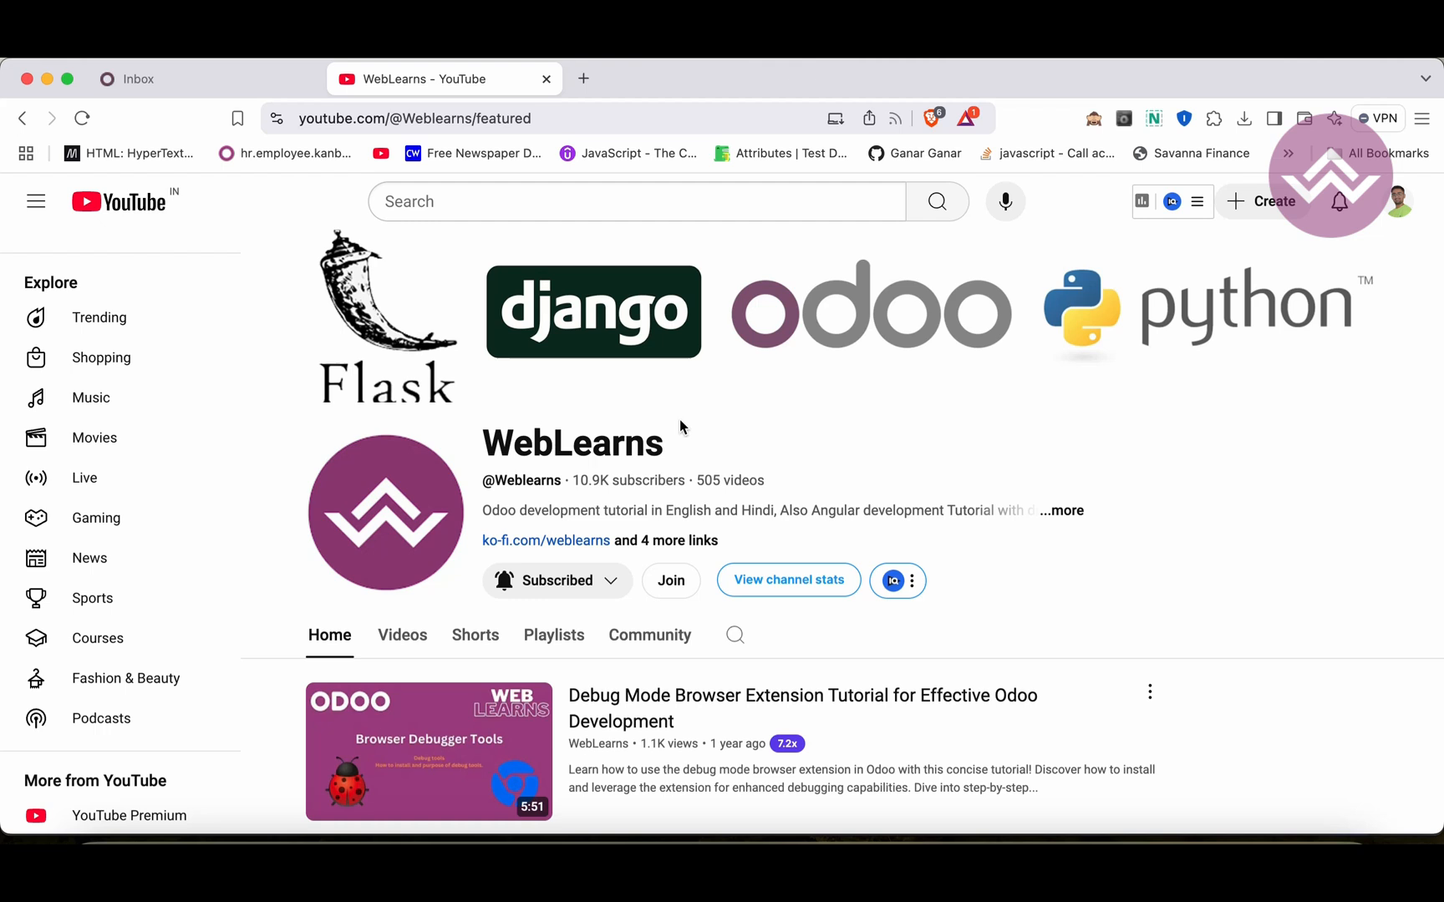
{"action": "scroll", "scroll_direction": "down", "scroll_amount": 3}
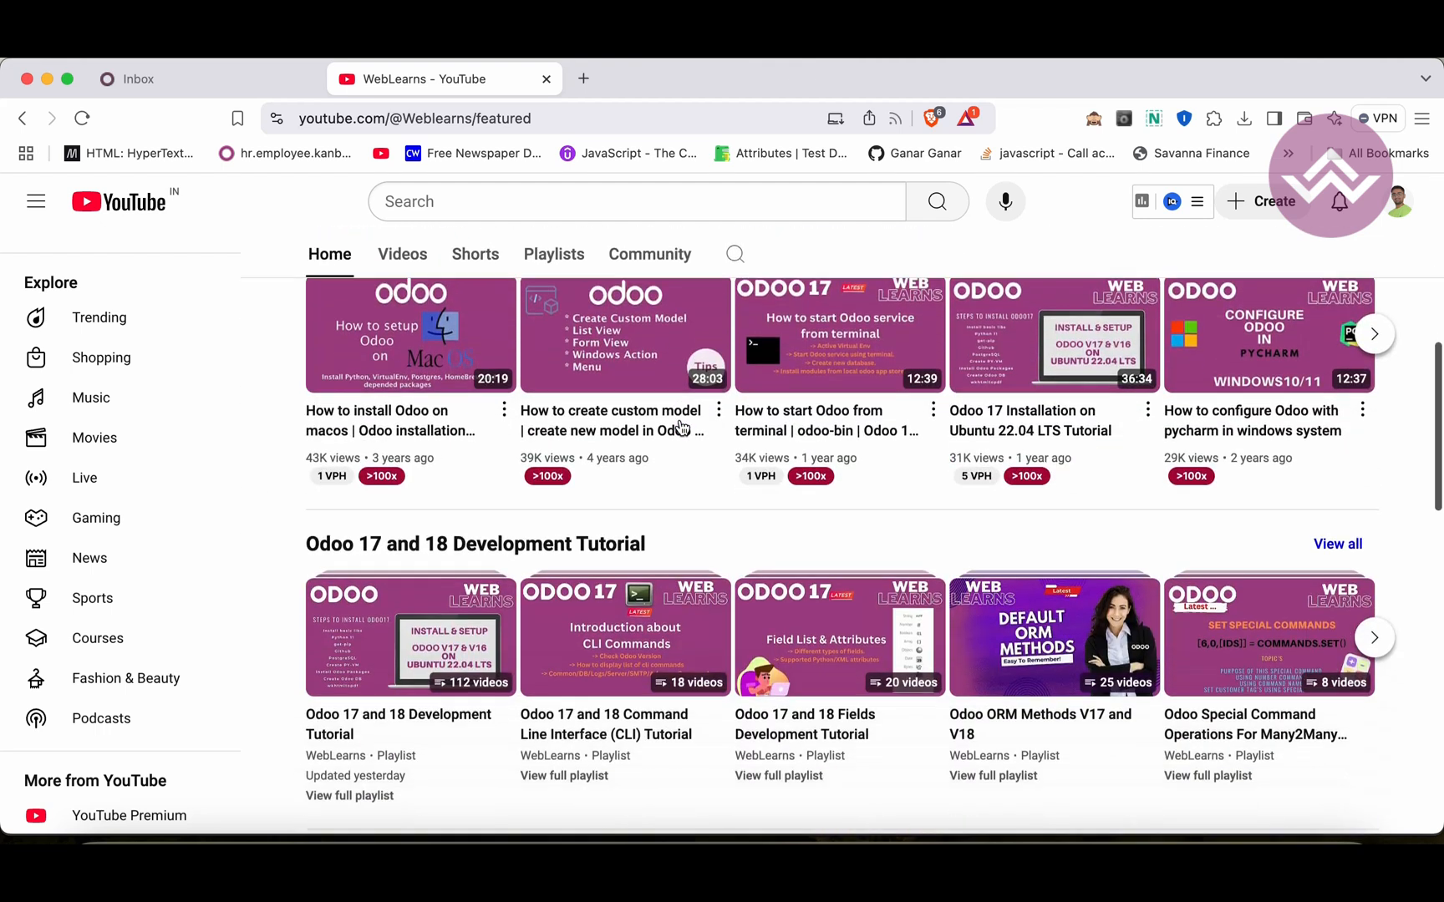
{"action": "scroll", "scroll_direction": "down", "scroll_amount": 3}
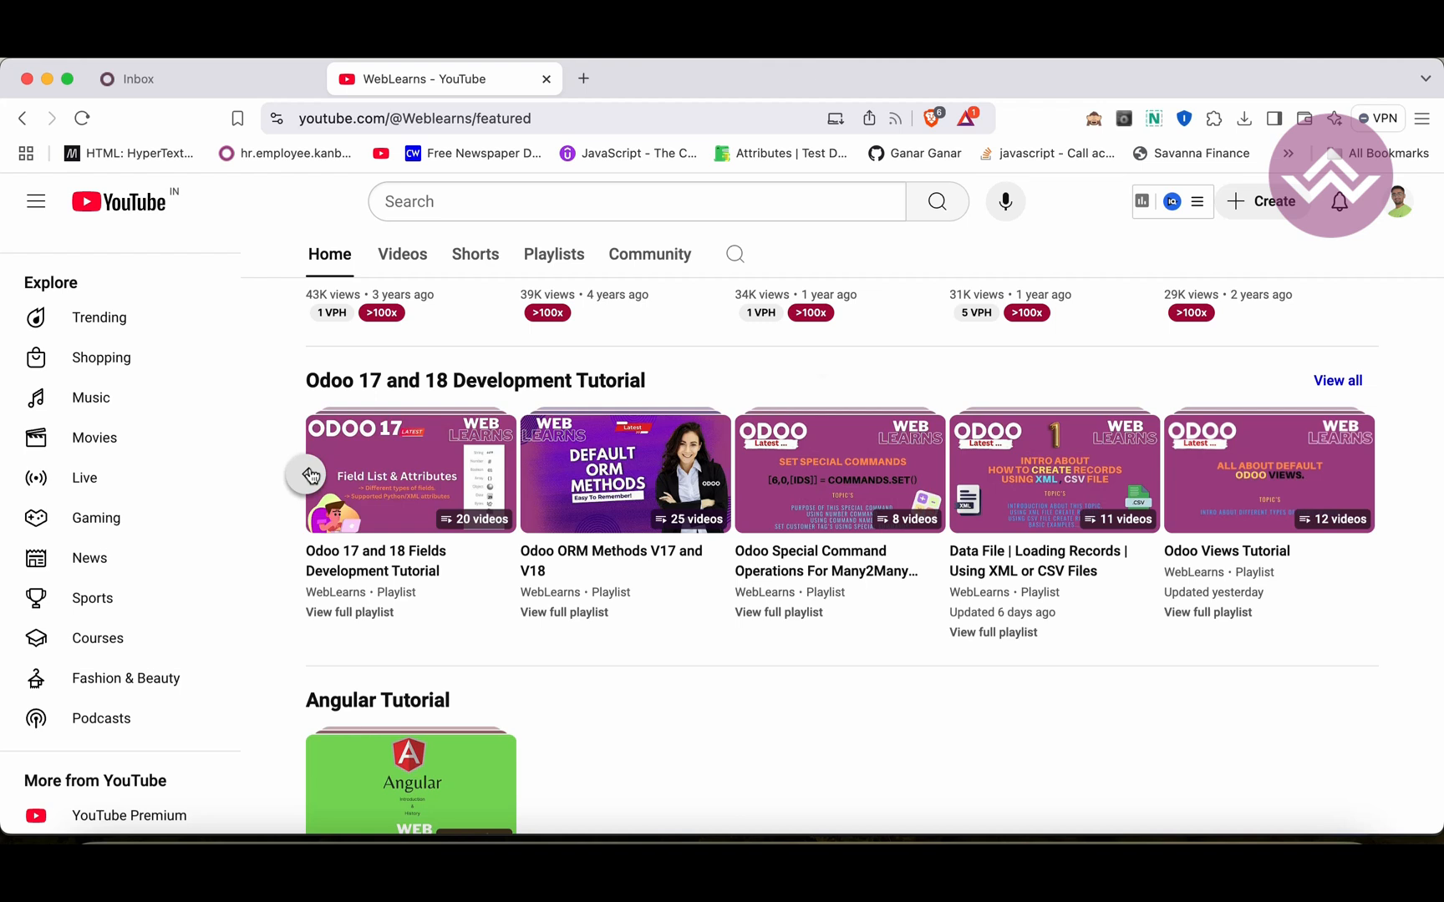
{"action": "left_click", "coordinate": [310, 475]}
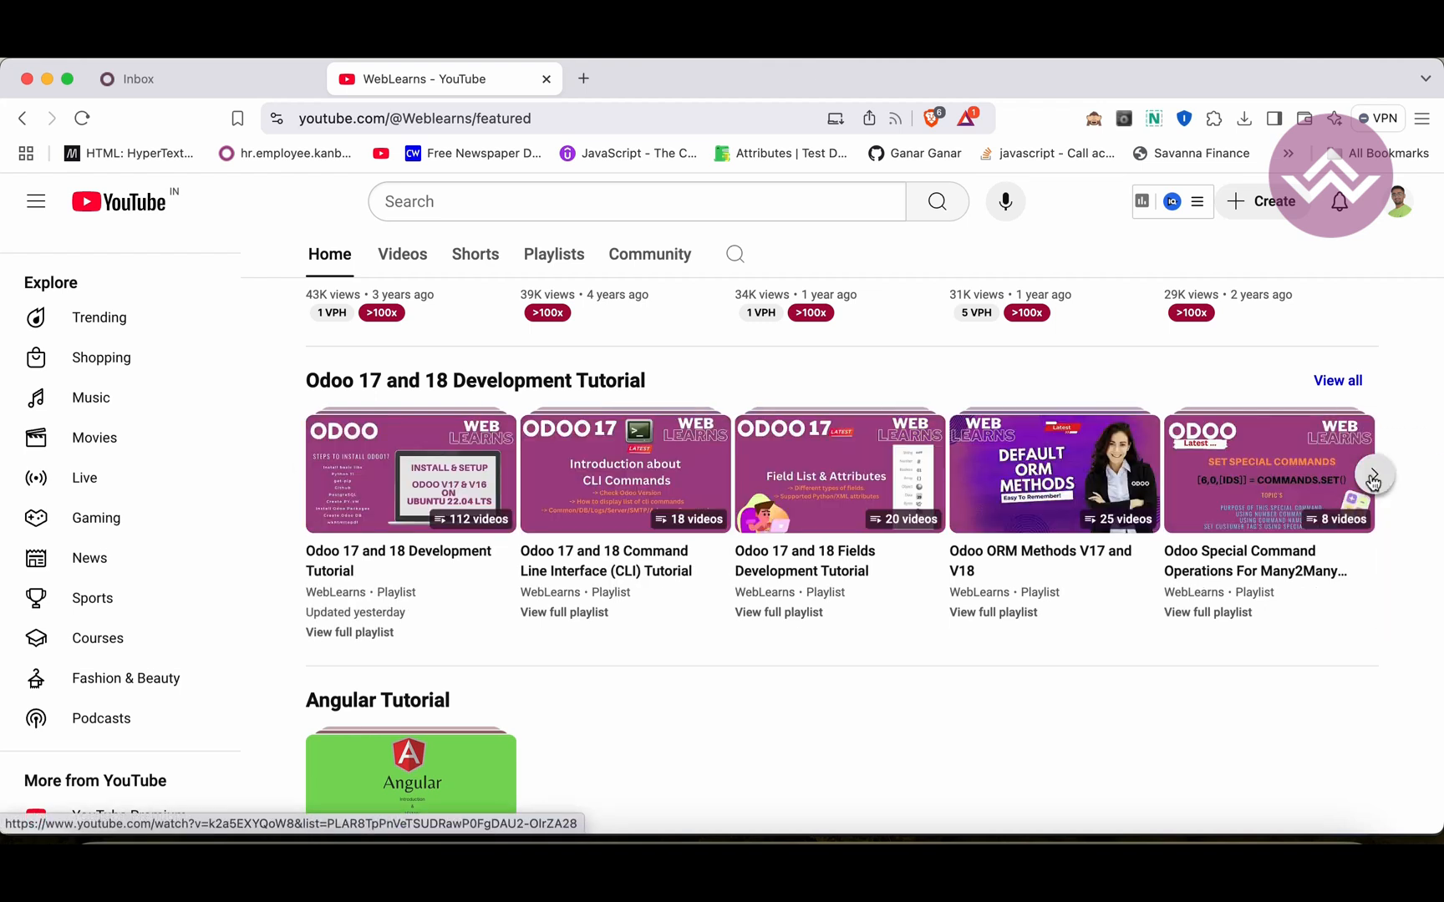
{"action": "left_click", "coordinate": [1371, 474]}
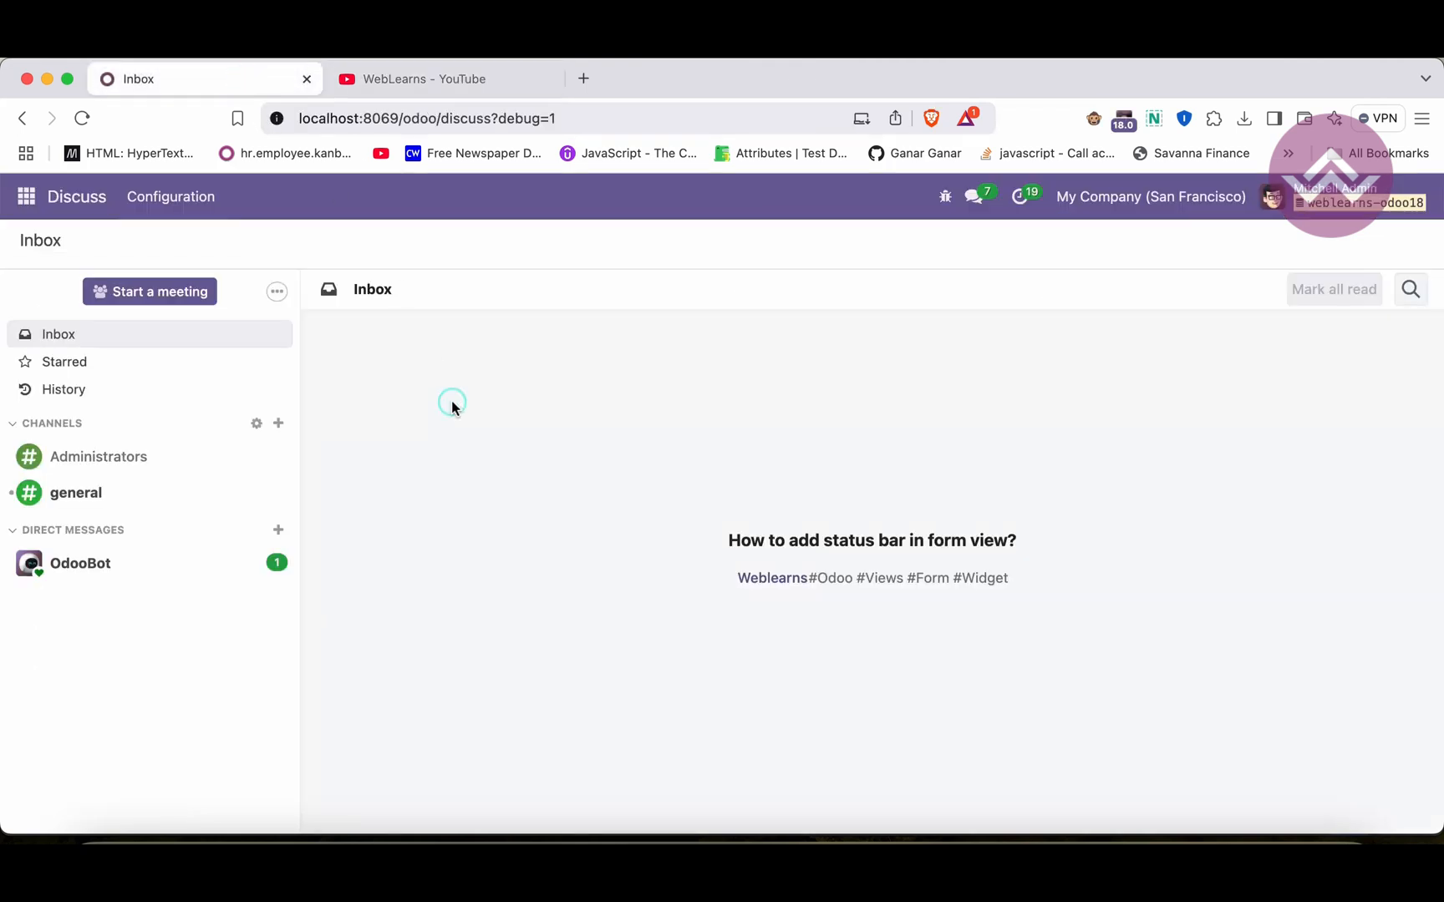
Inspect the stages of CRM lead 'Devis pour 150 tapis', then open the Student app
{"action": "left_click", "coordinate": [26, 197]}
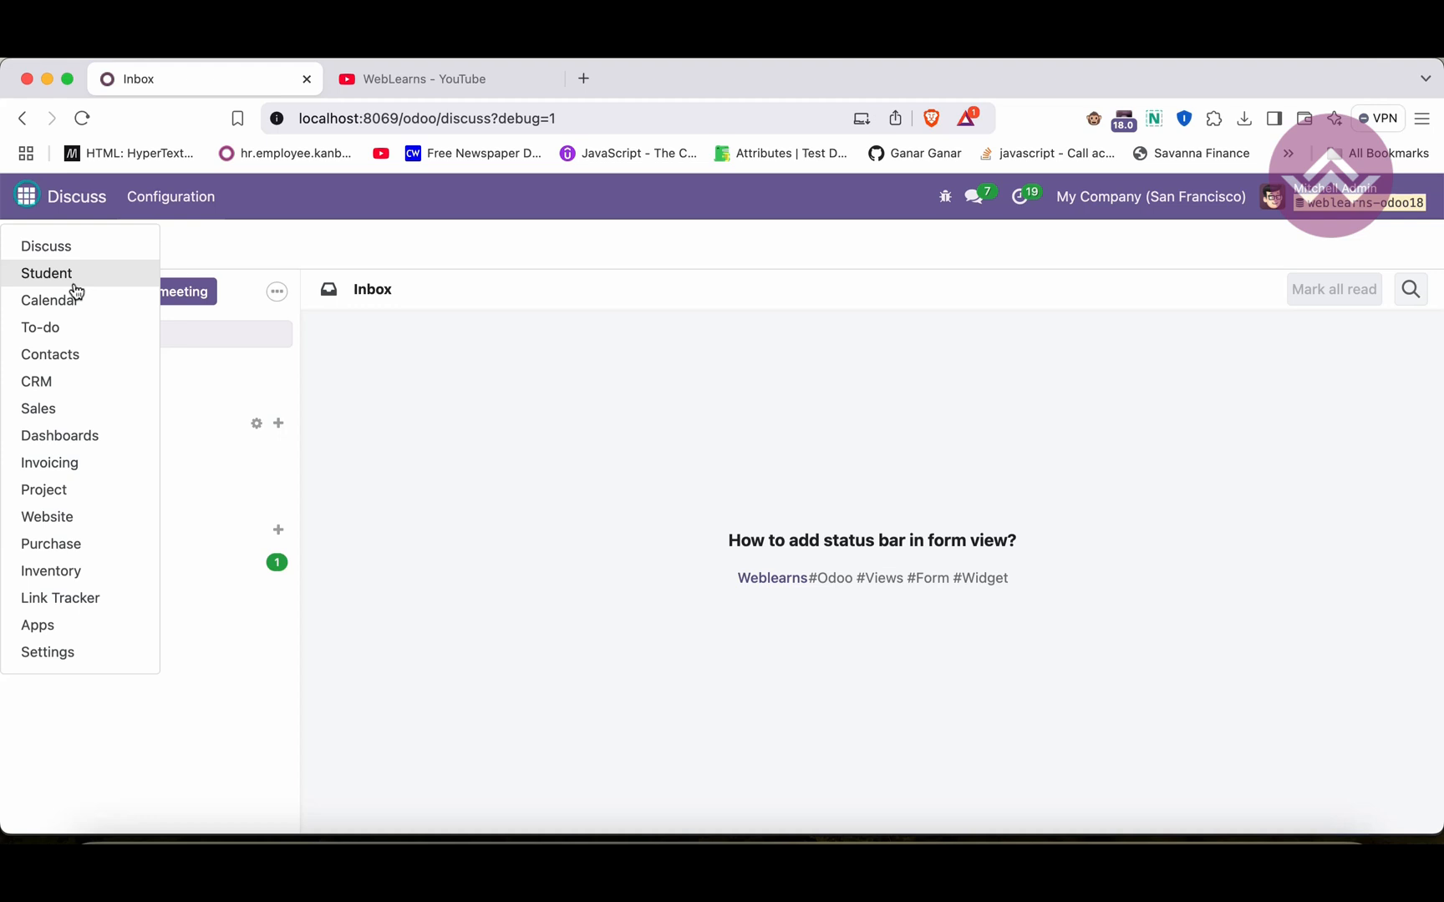
{"action": "mouse_move", "coordinate": [70, 383]}
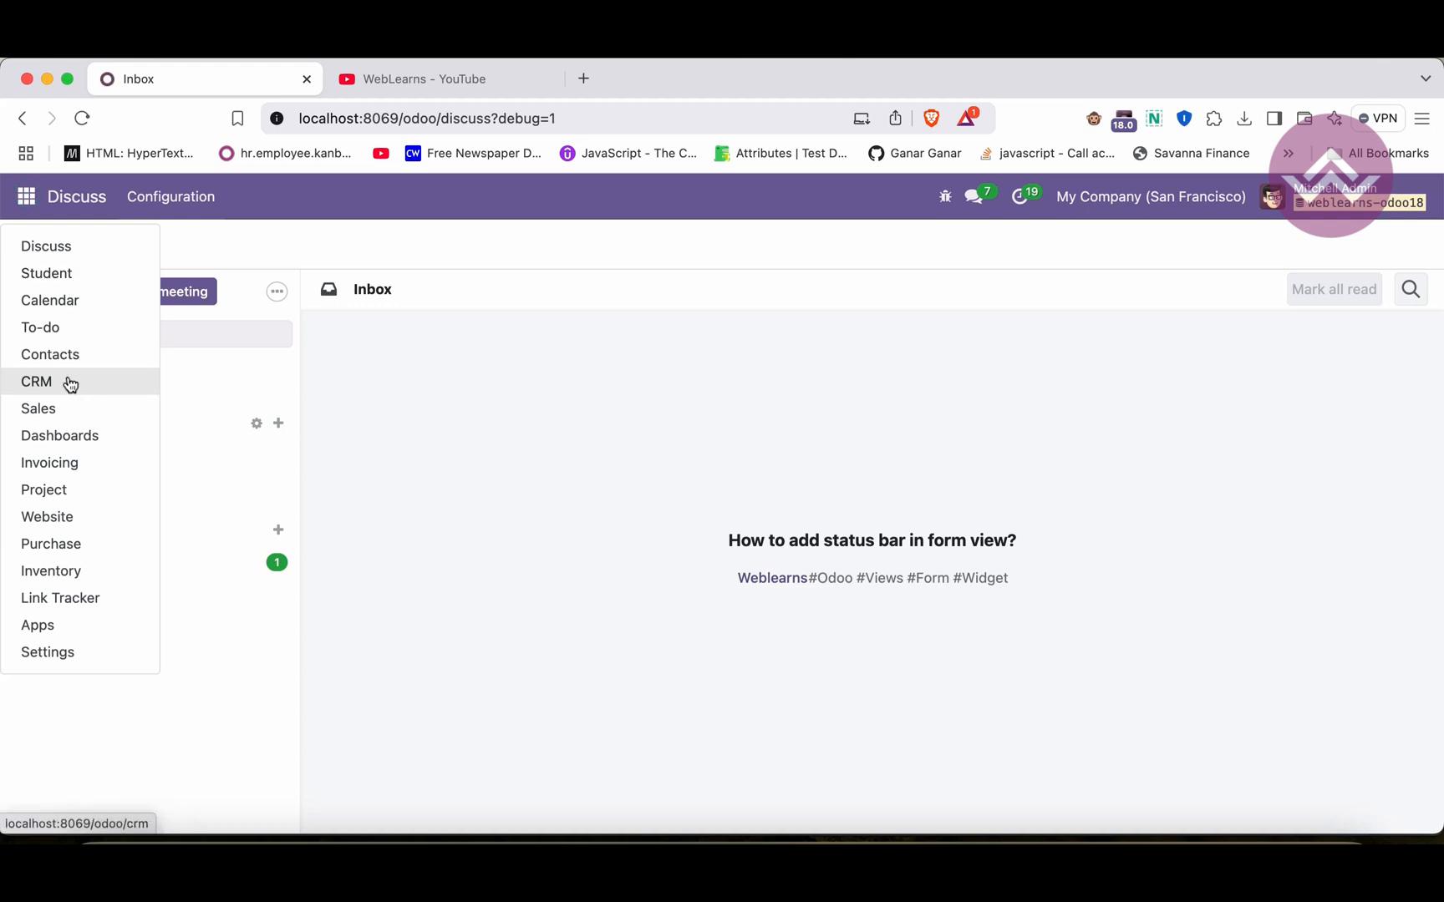
{"action": "left_click", "coordinate": [36, 382]}
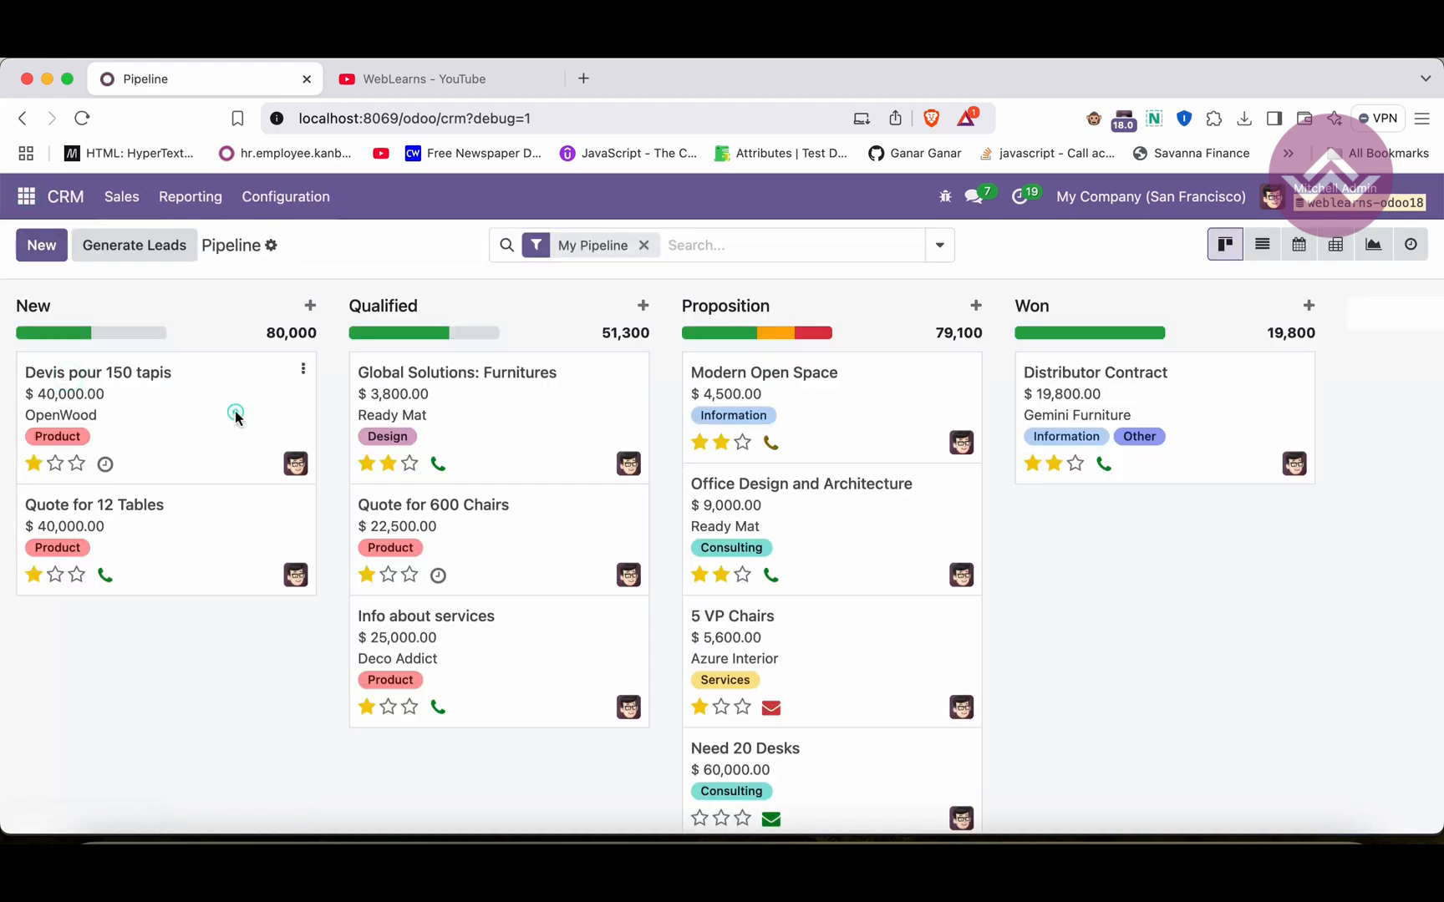
{"action": "left_click", "coordinate": [97, 372]}
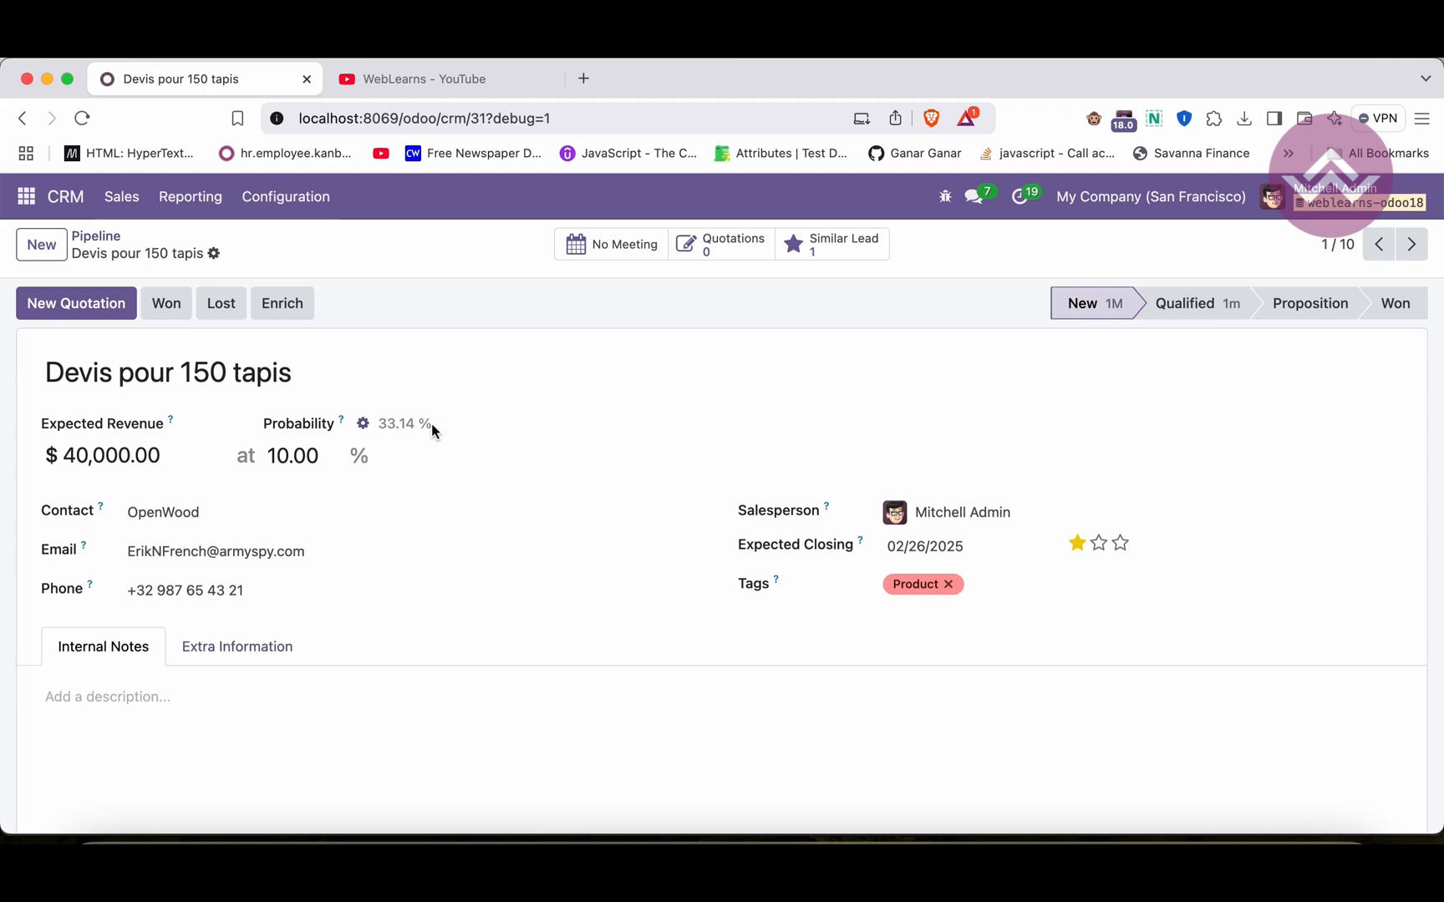
{"action": "mouse_move", "coordinate": [780, 442]}
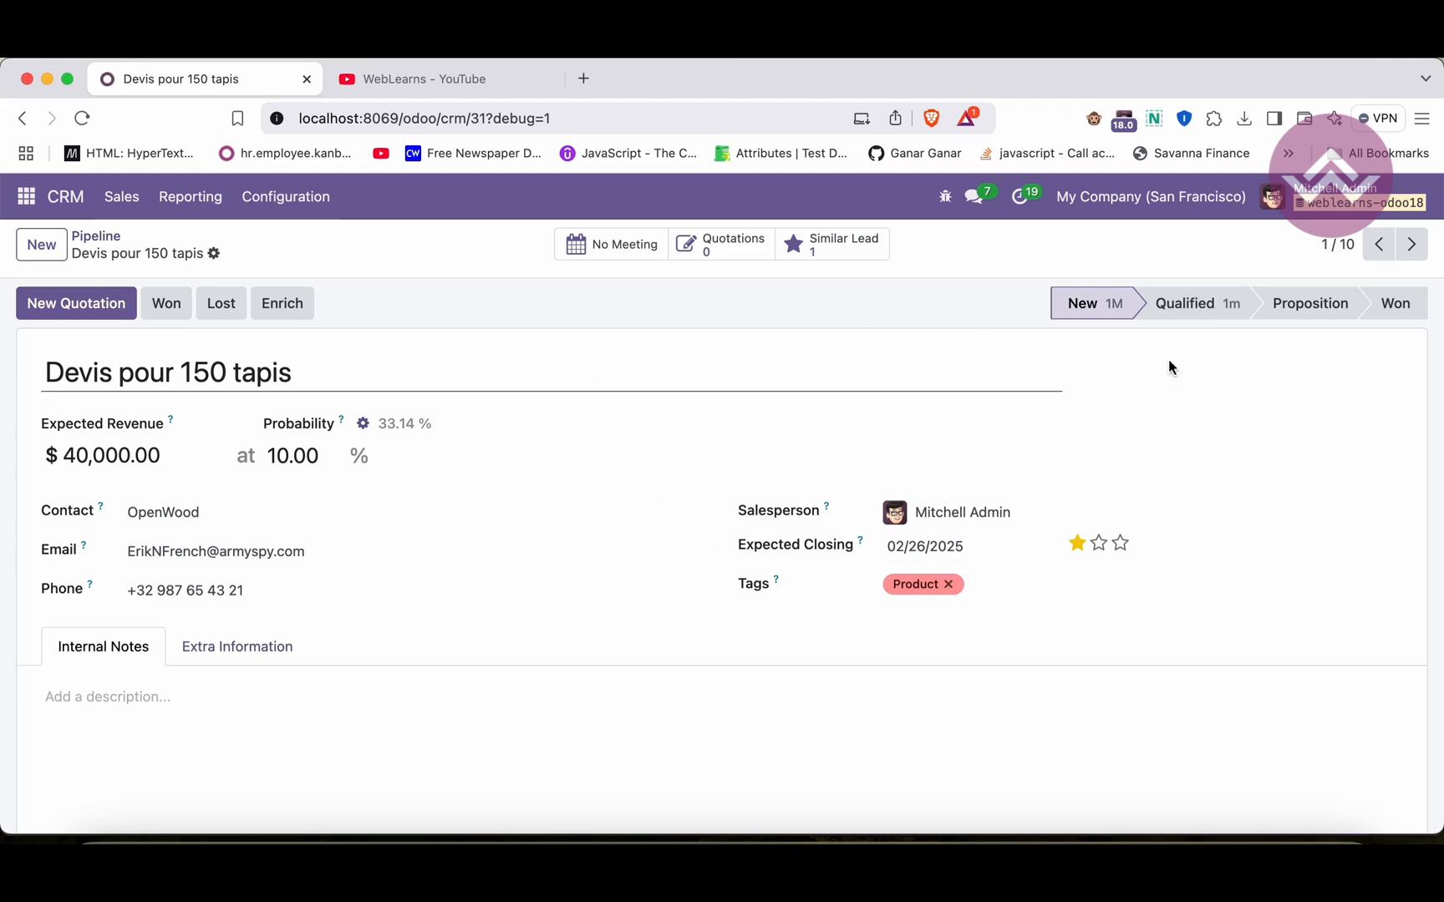
{"action": "mouse_move", "coordinate": [1194, 303]}
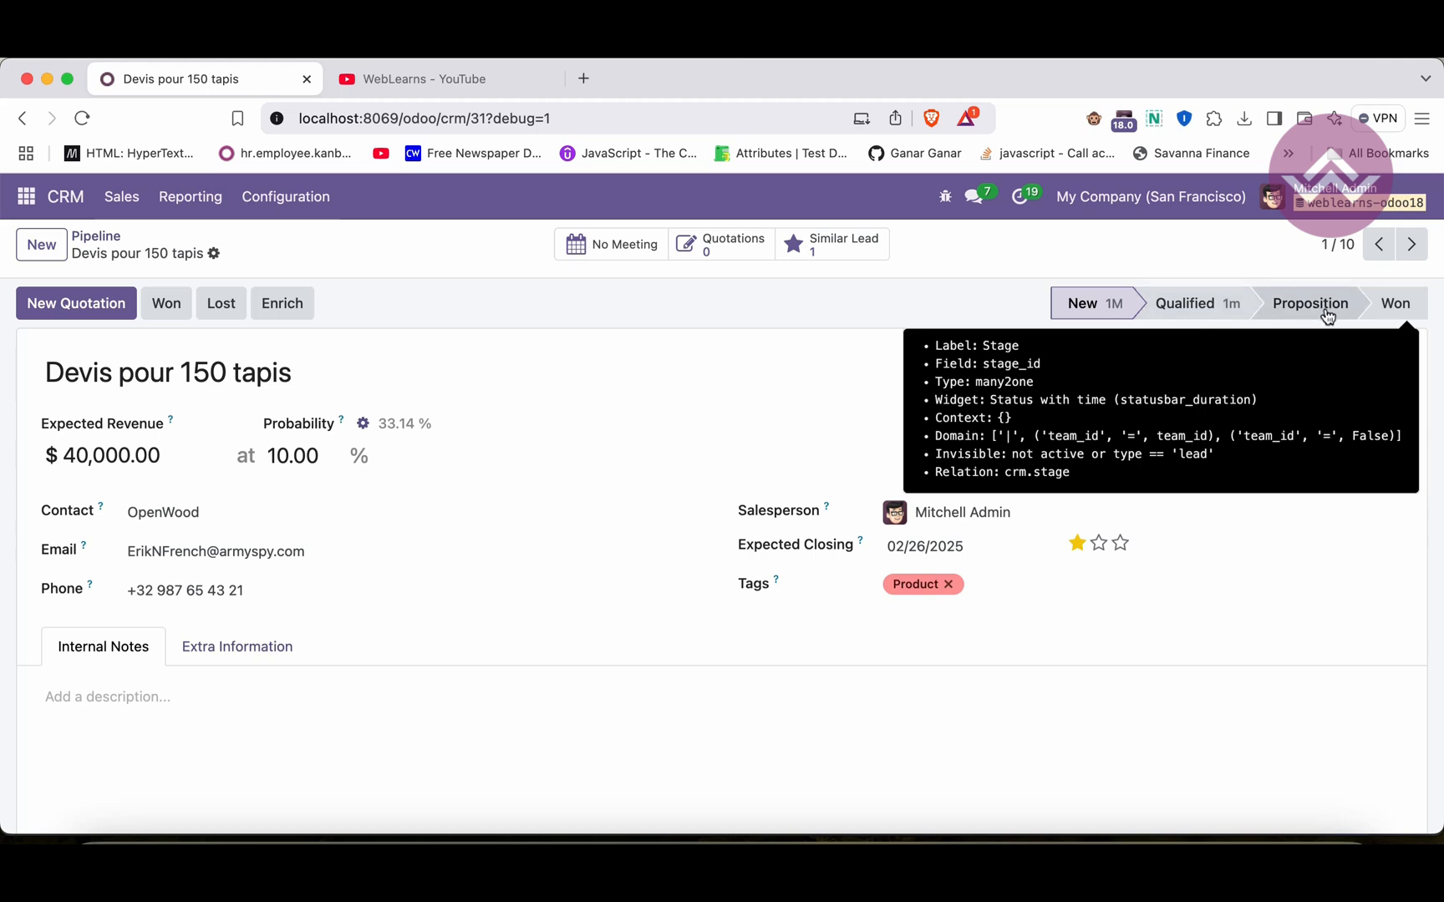
{"action": "mouse_move", "coordinate": [870, 352]}
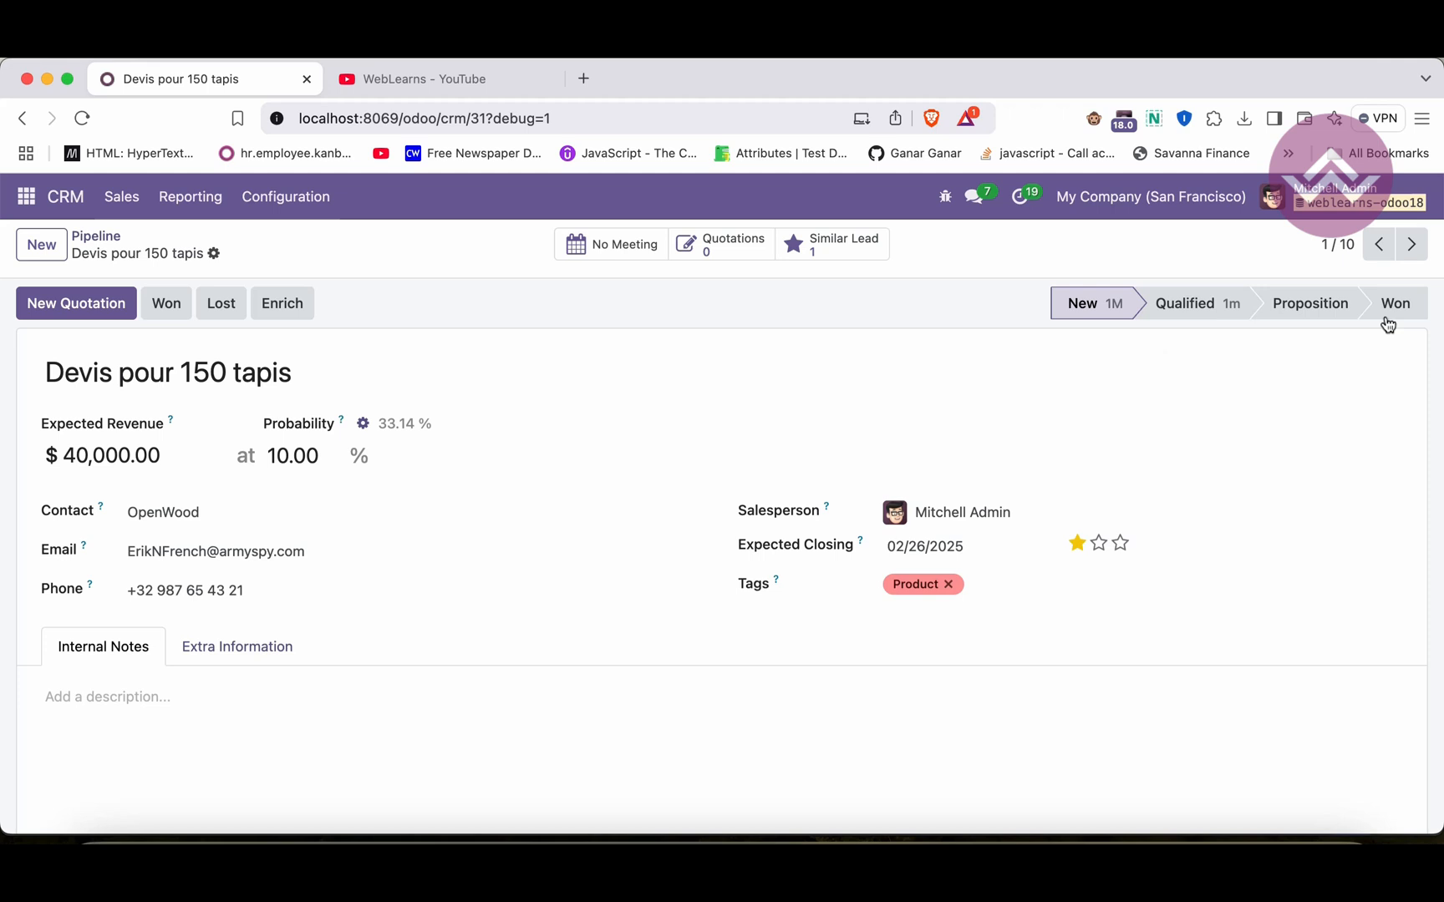
{"action": "left_click", "coordinate": [25, 197]}
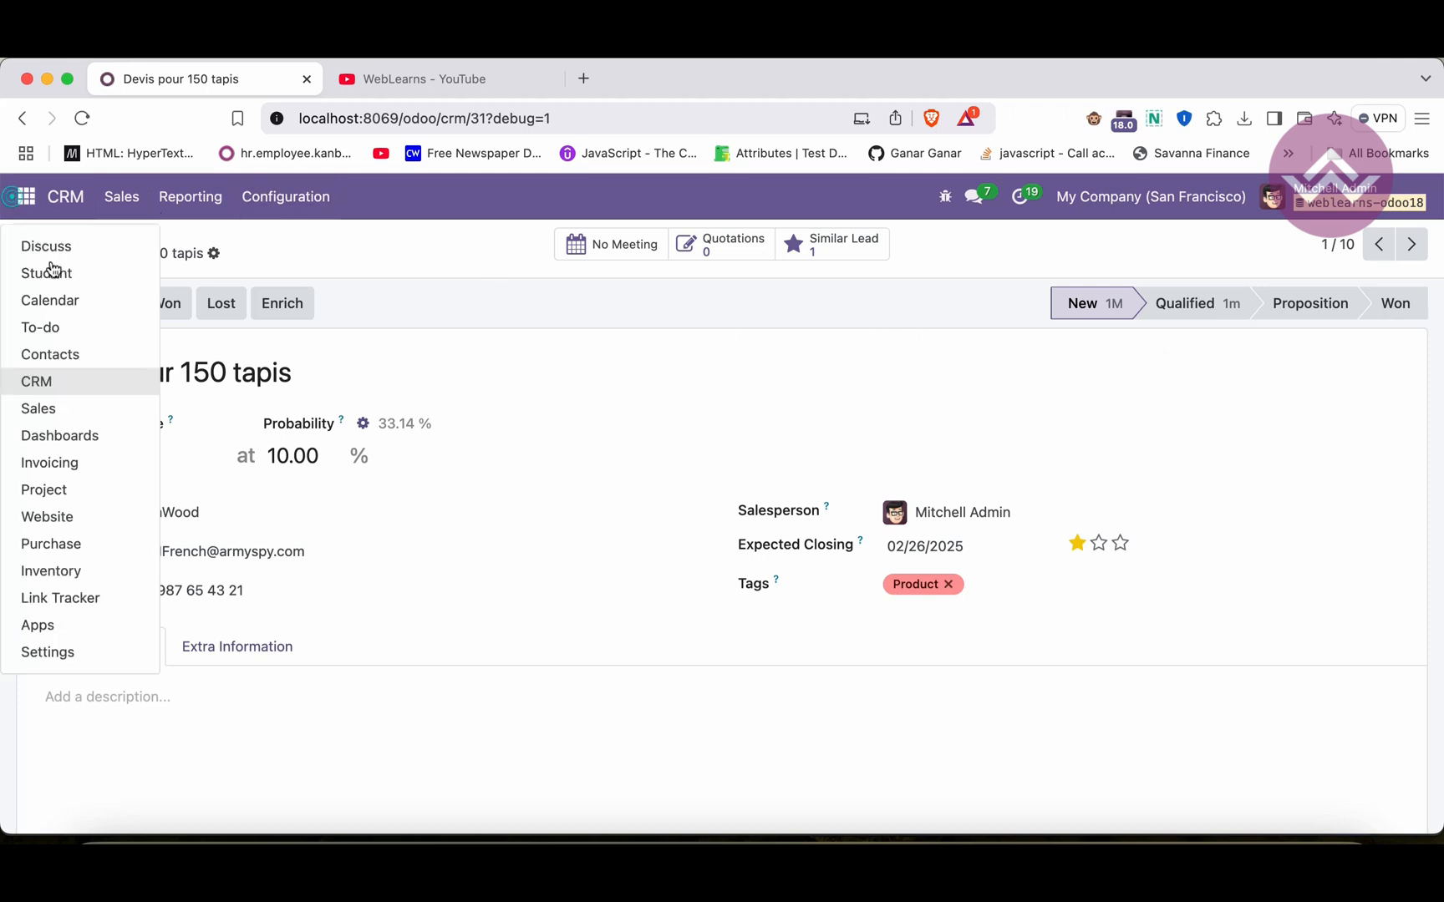
{"action": "left_click", "coordinate": [45, 272]}
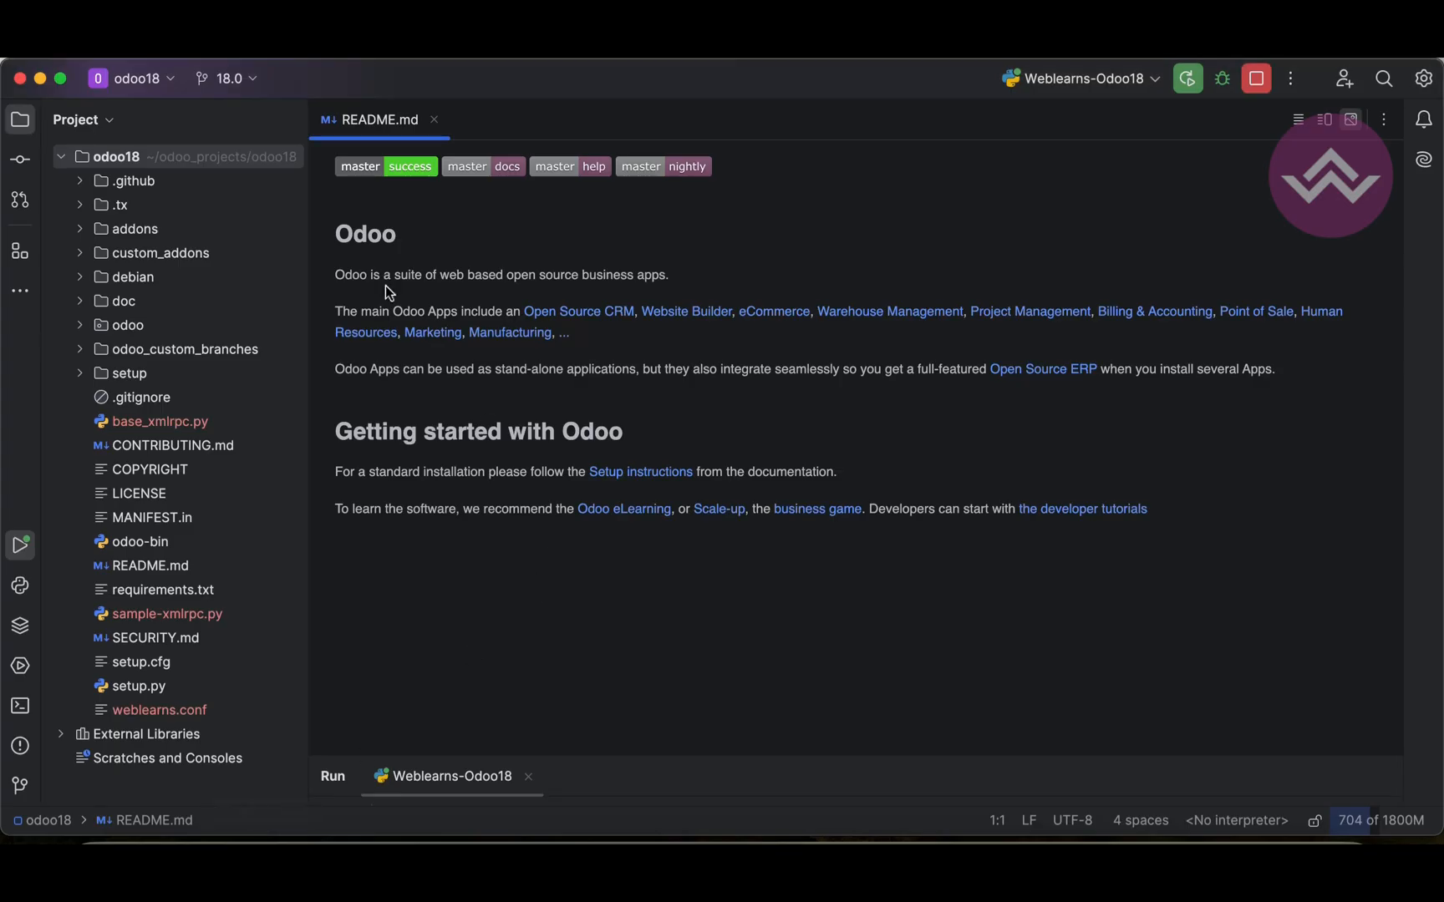
Open the student module's models.py and scroll to the School class fields
{"action": "left_click", "coordinate": [157, 252]}
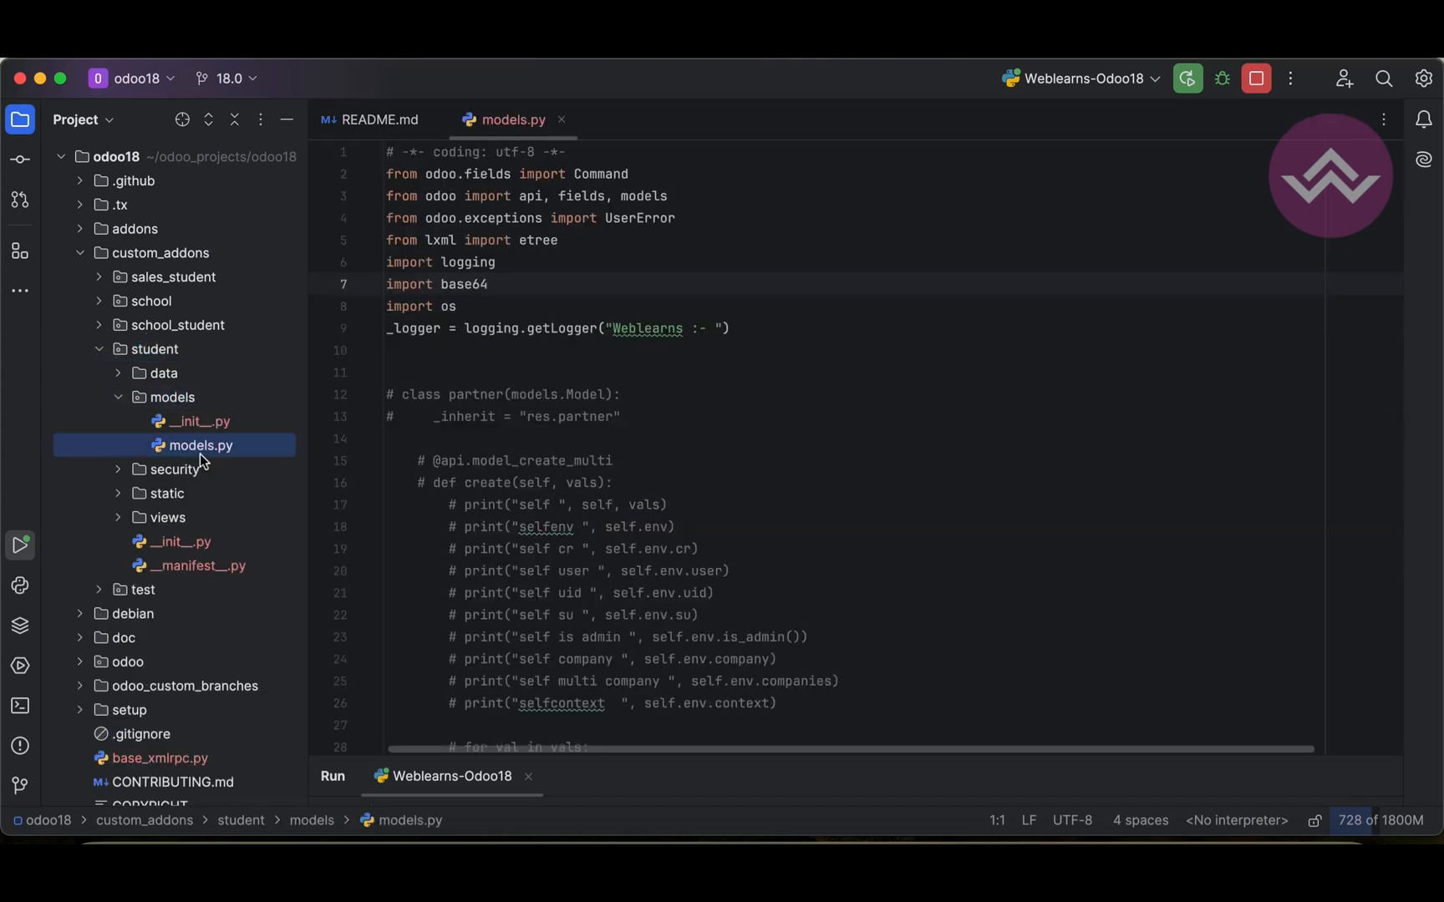
{"action": "scroll", "scroll_direction": "down", "scroll_amount": 3}
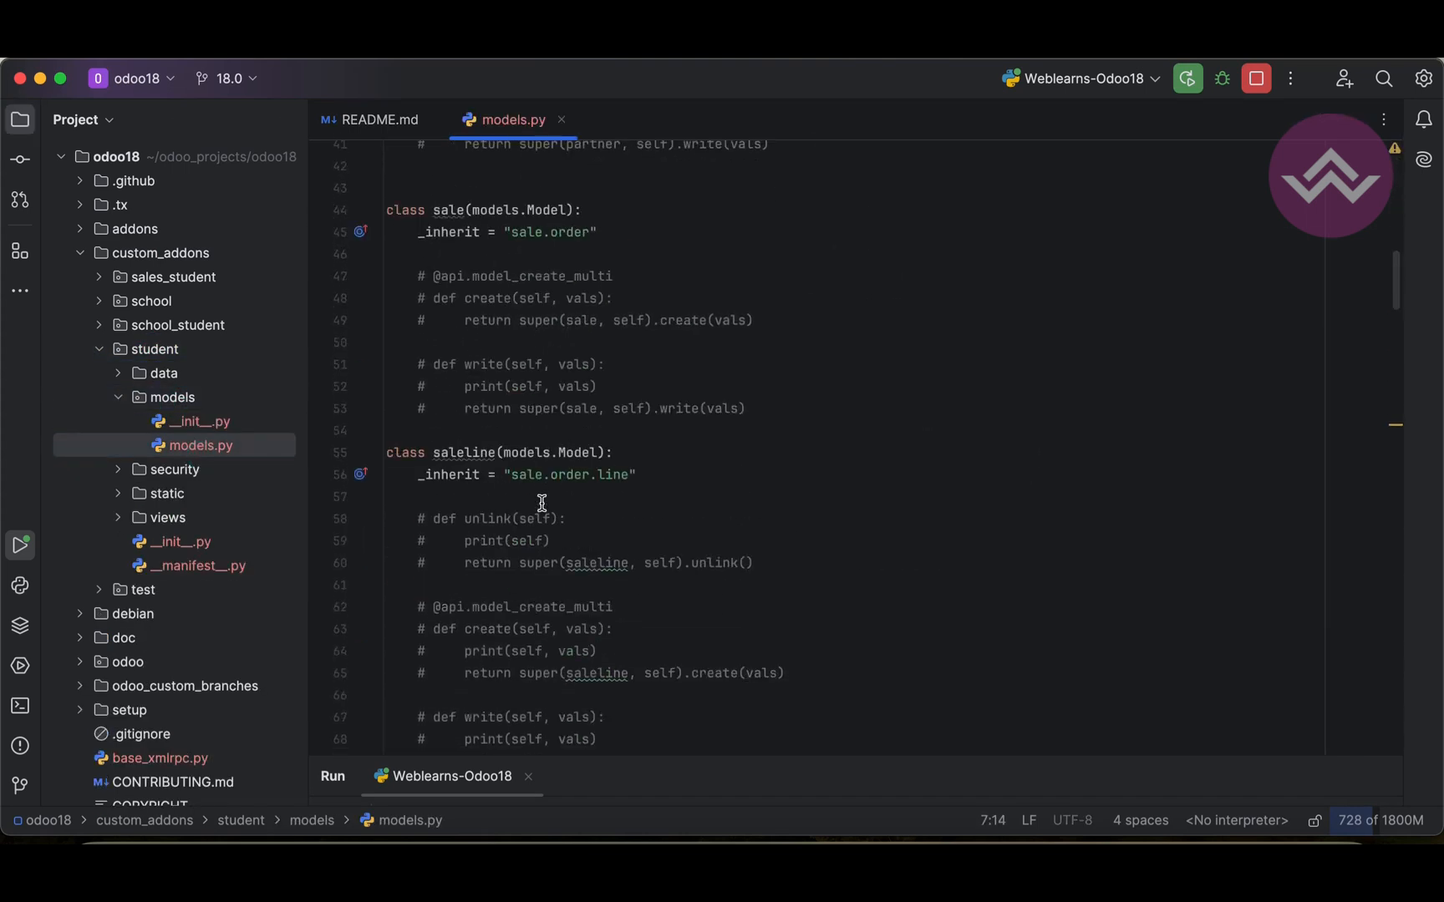
{"action": "scroll", "scroll_direction": "down", "scroll_amount": 3}
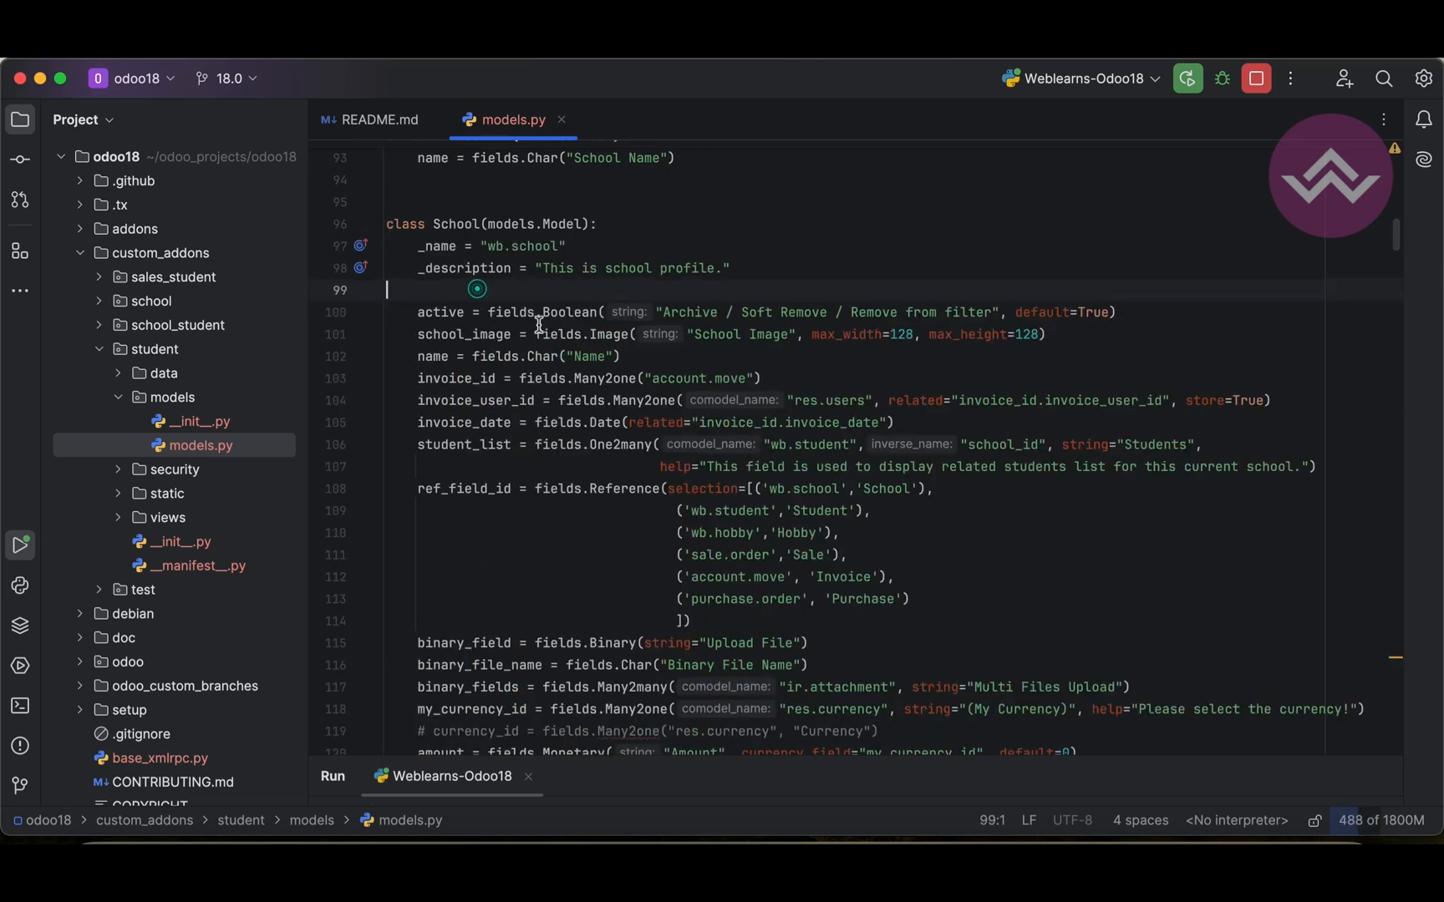
Add a status Selection field (New, Active, Closed; default New), then expand the views folder
{"action": "type", "text": "sta"}
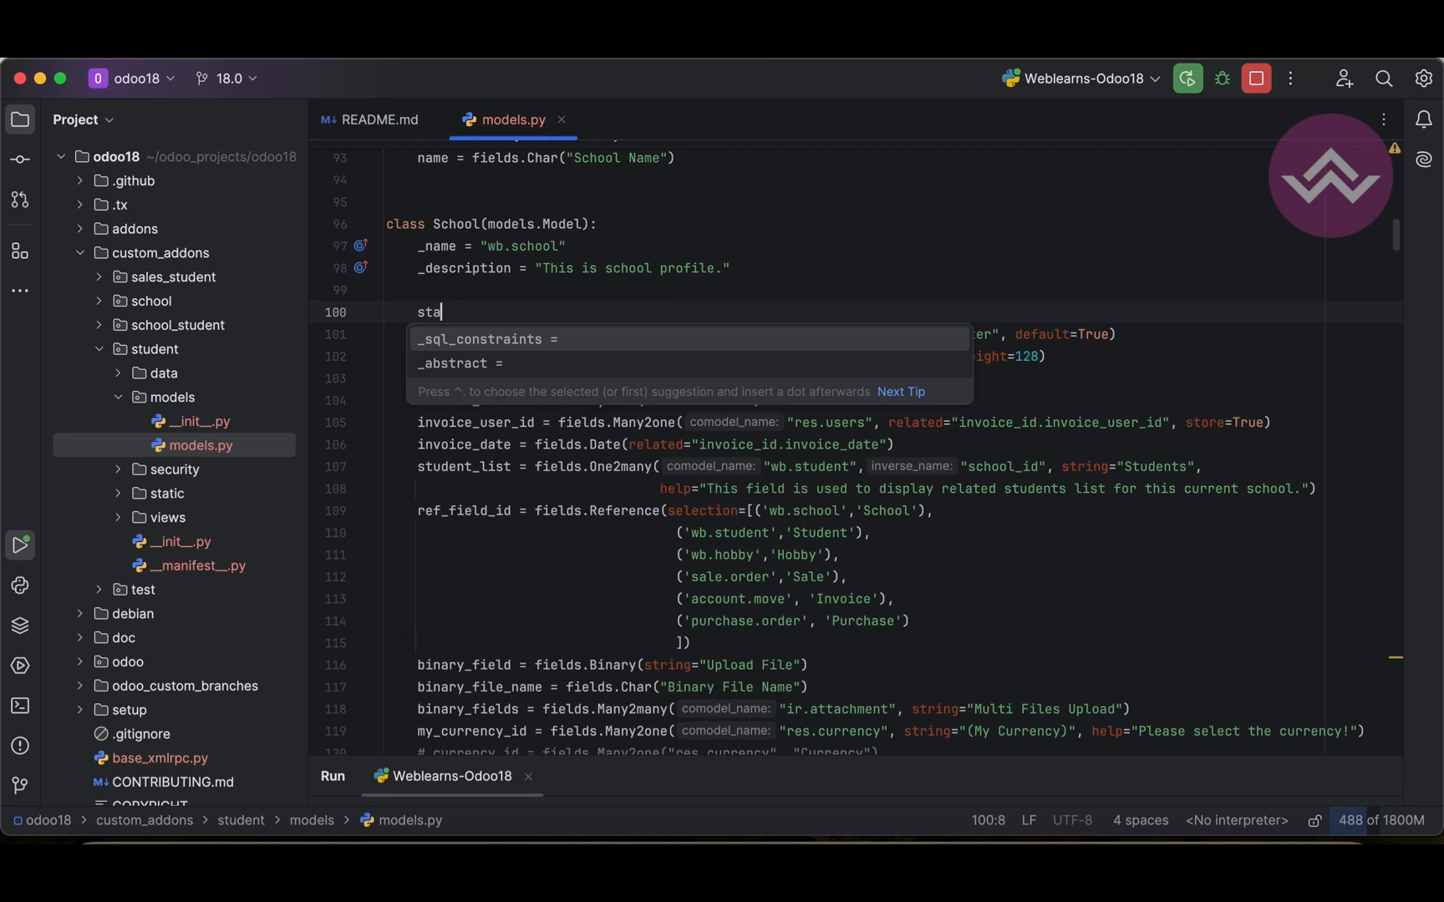
{"action": "type", "text": "tus ="}
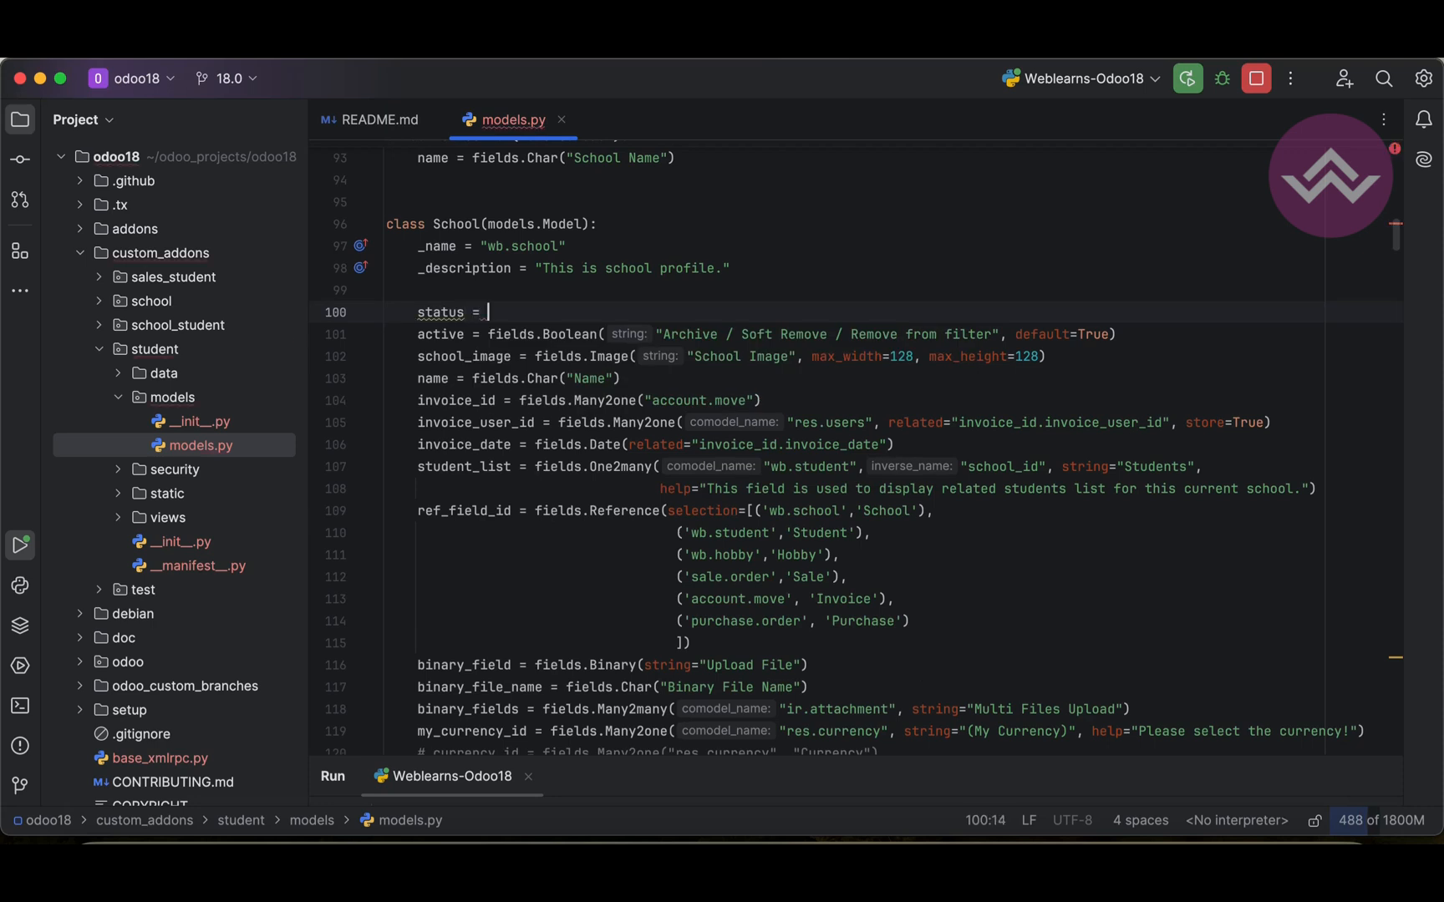
{"action": "type", "text": "fields."}
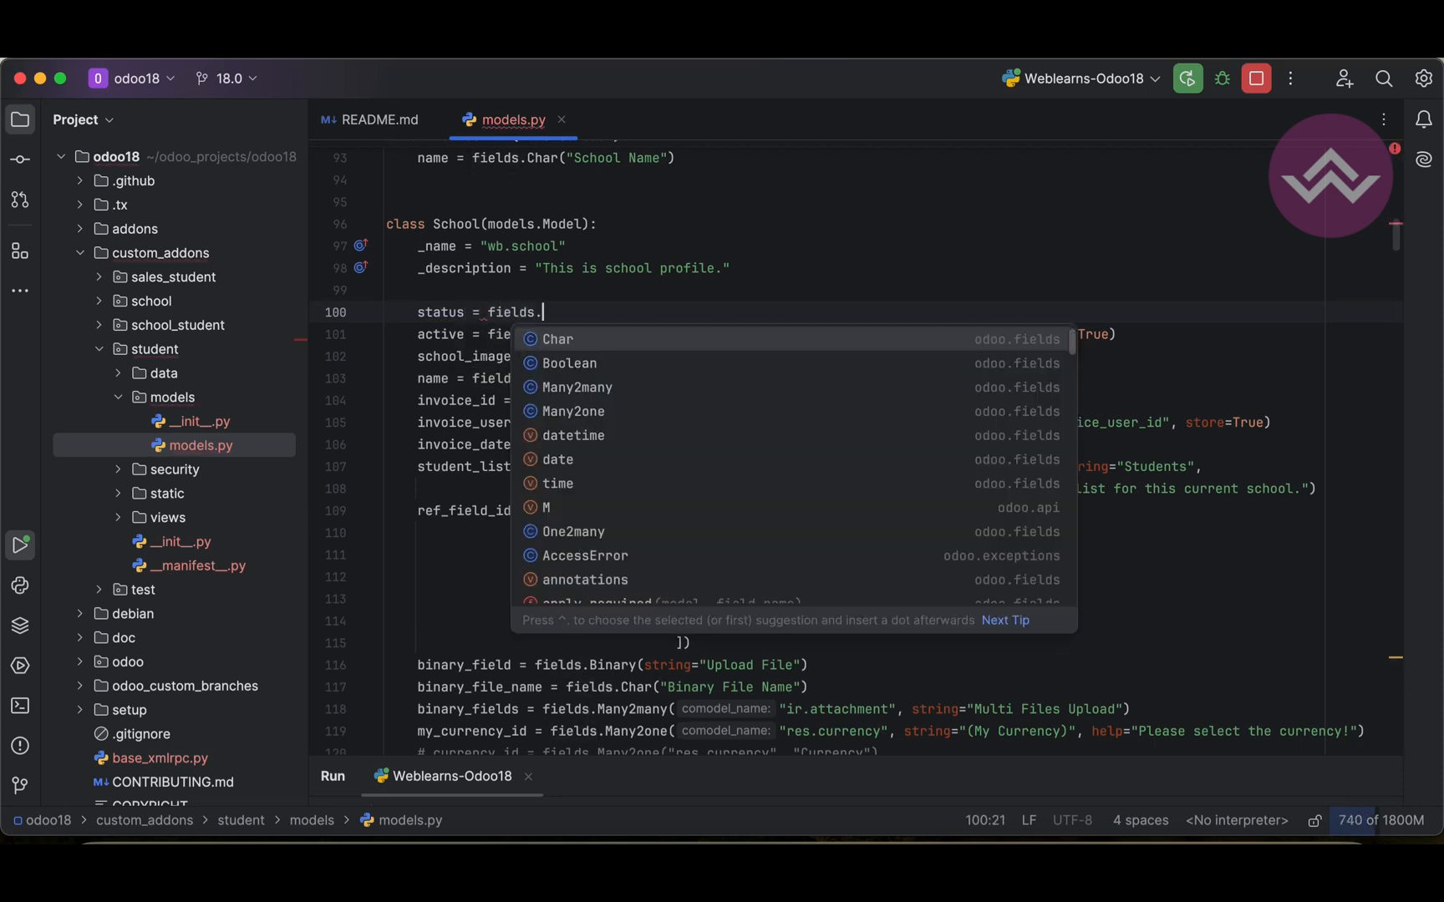
{"action": "type", "text": "Selection([(\""}
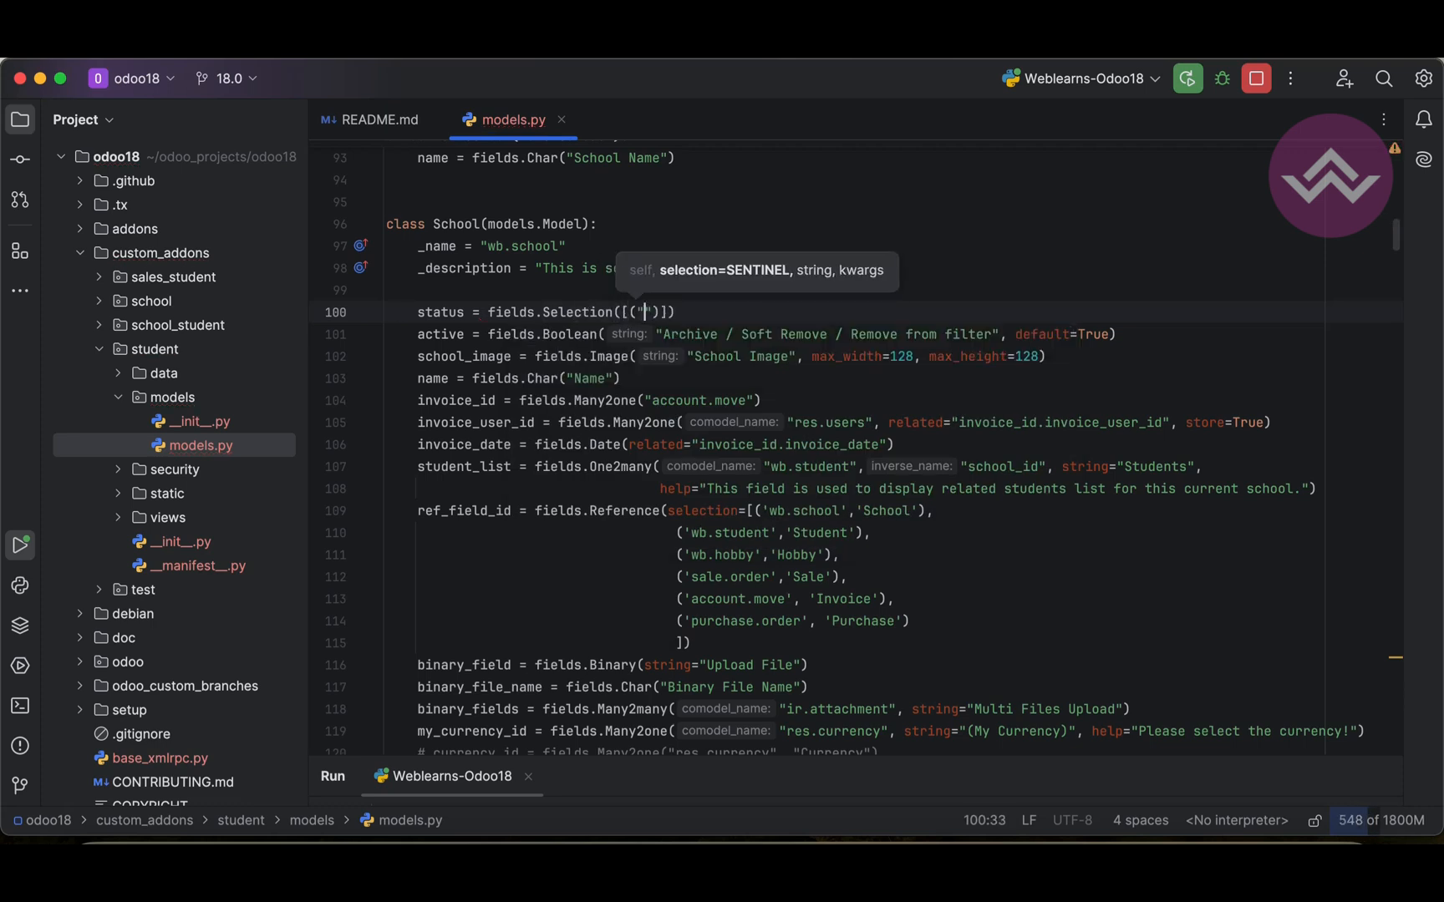
{"action": "type", "text": "New"}
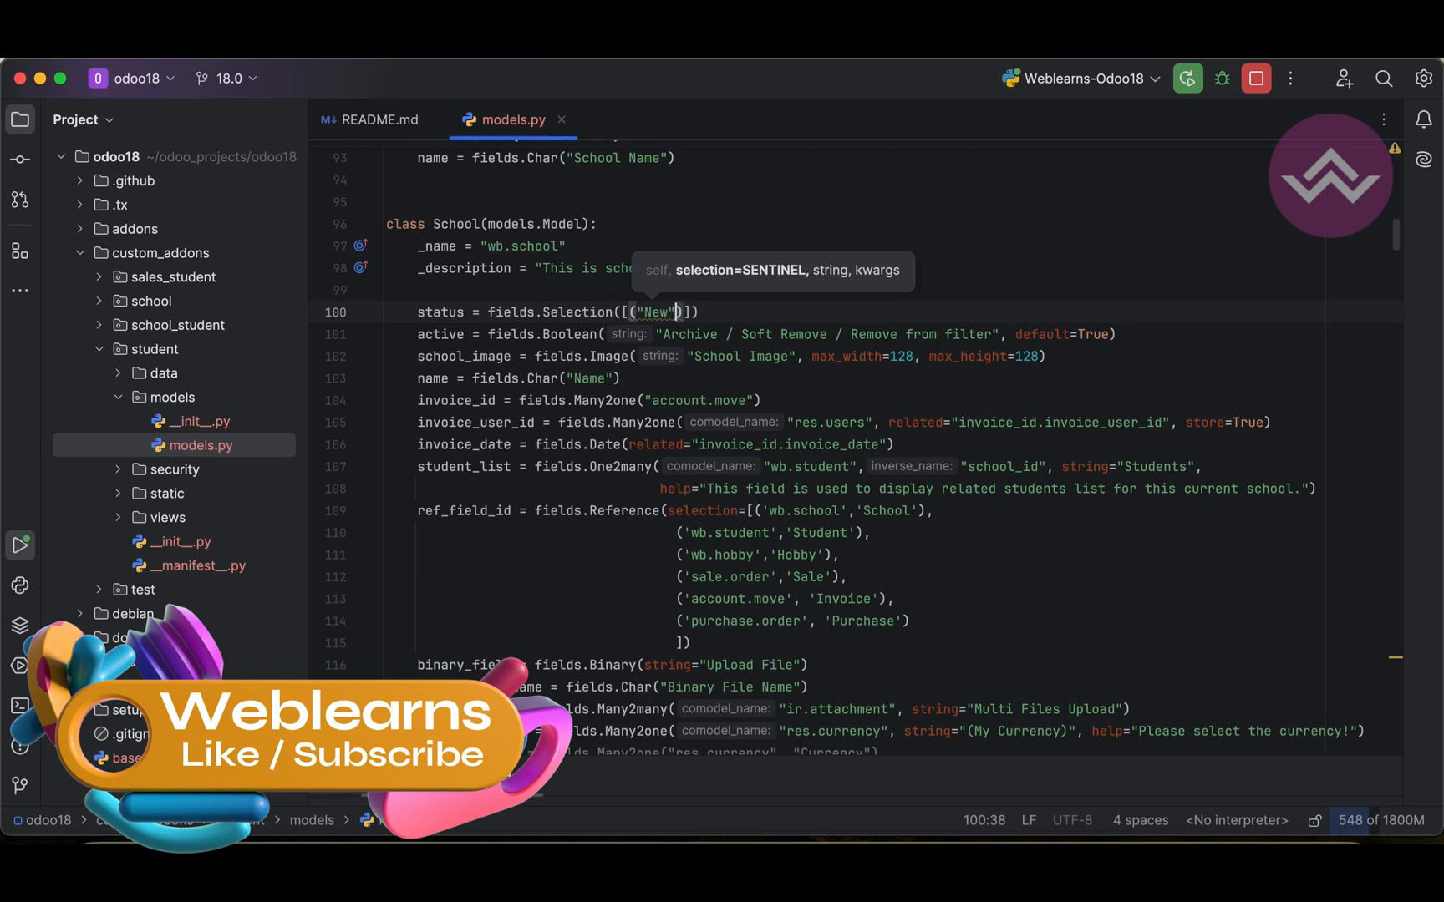
{"action": "type", "text": ":\"New\""}
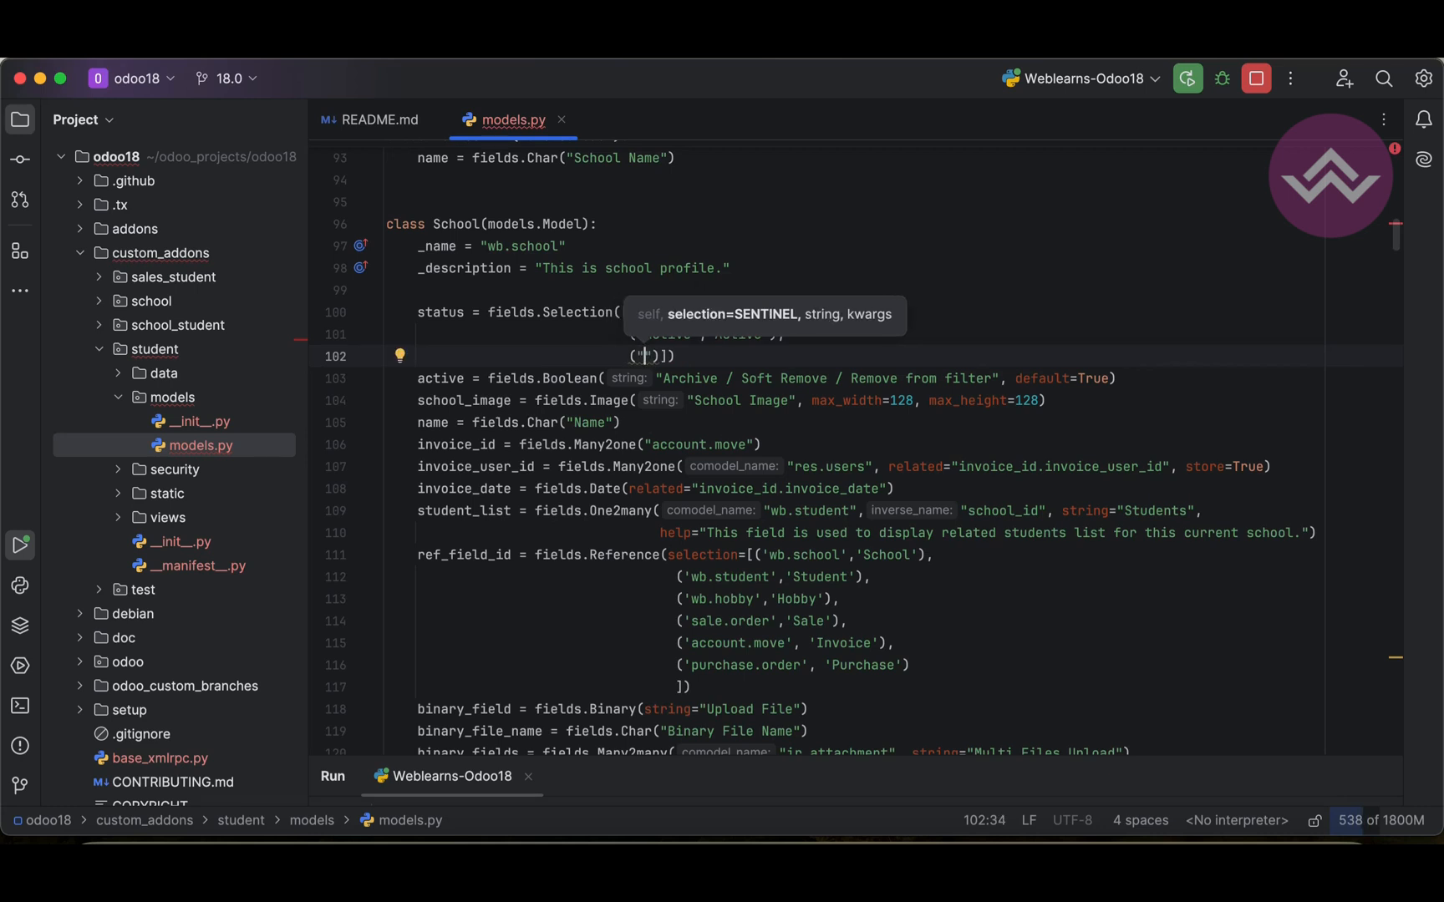
{"action": "type", "text": "Closed\",\"Closed"}
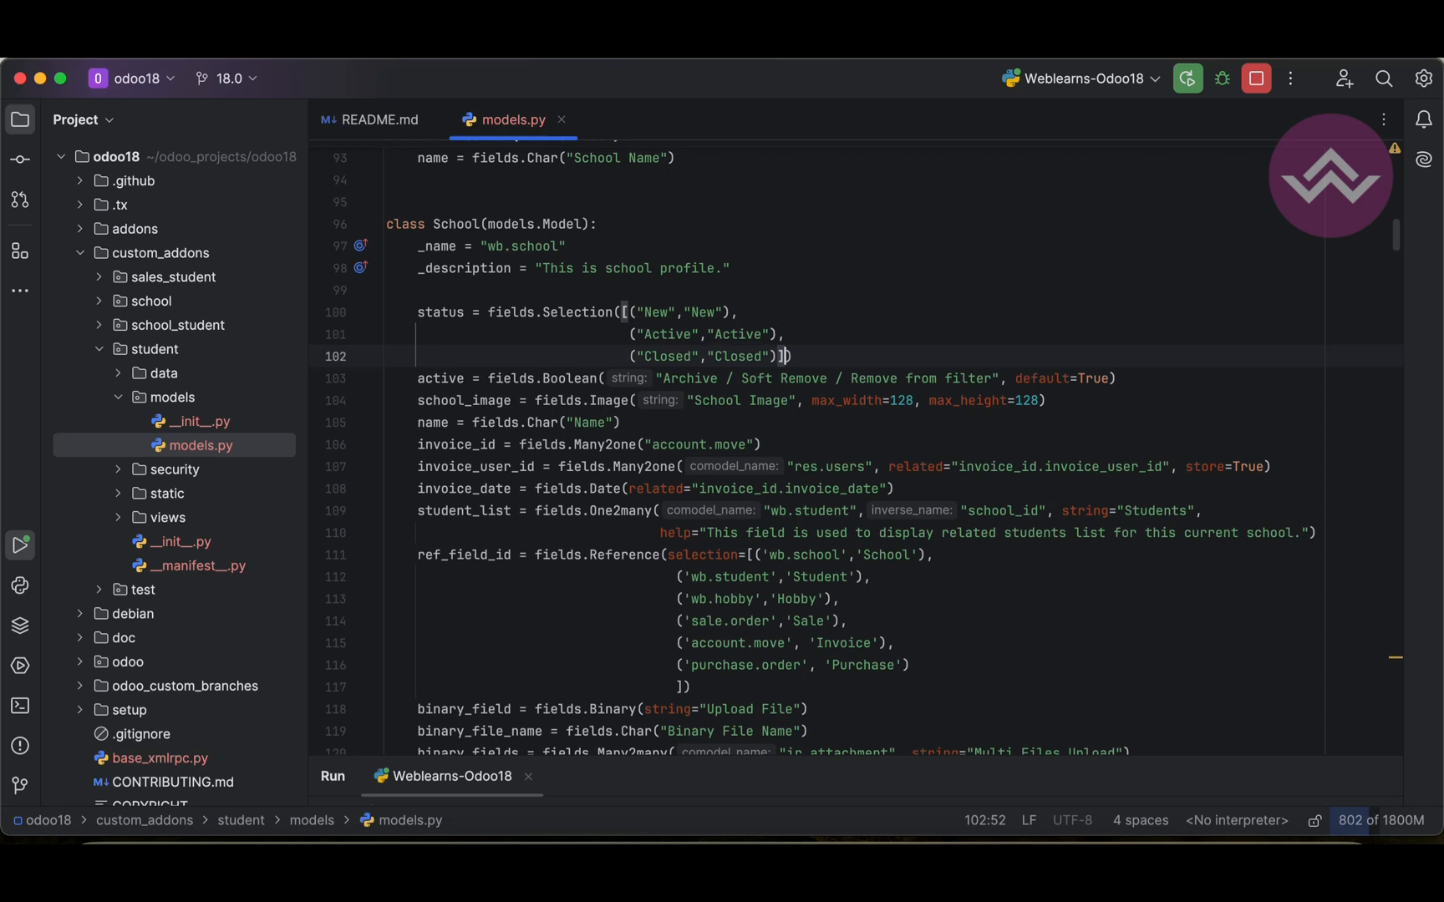
{"action": "type", "text": ", default"}
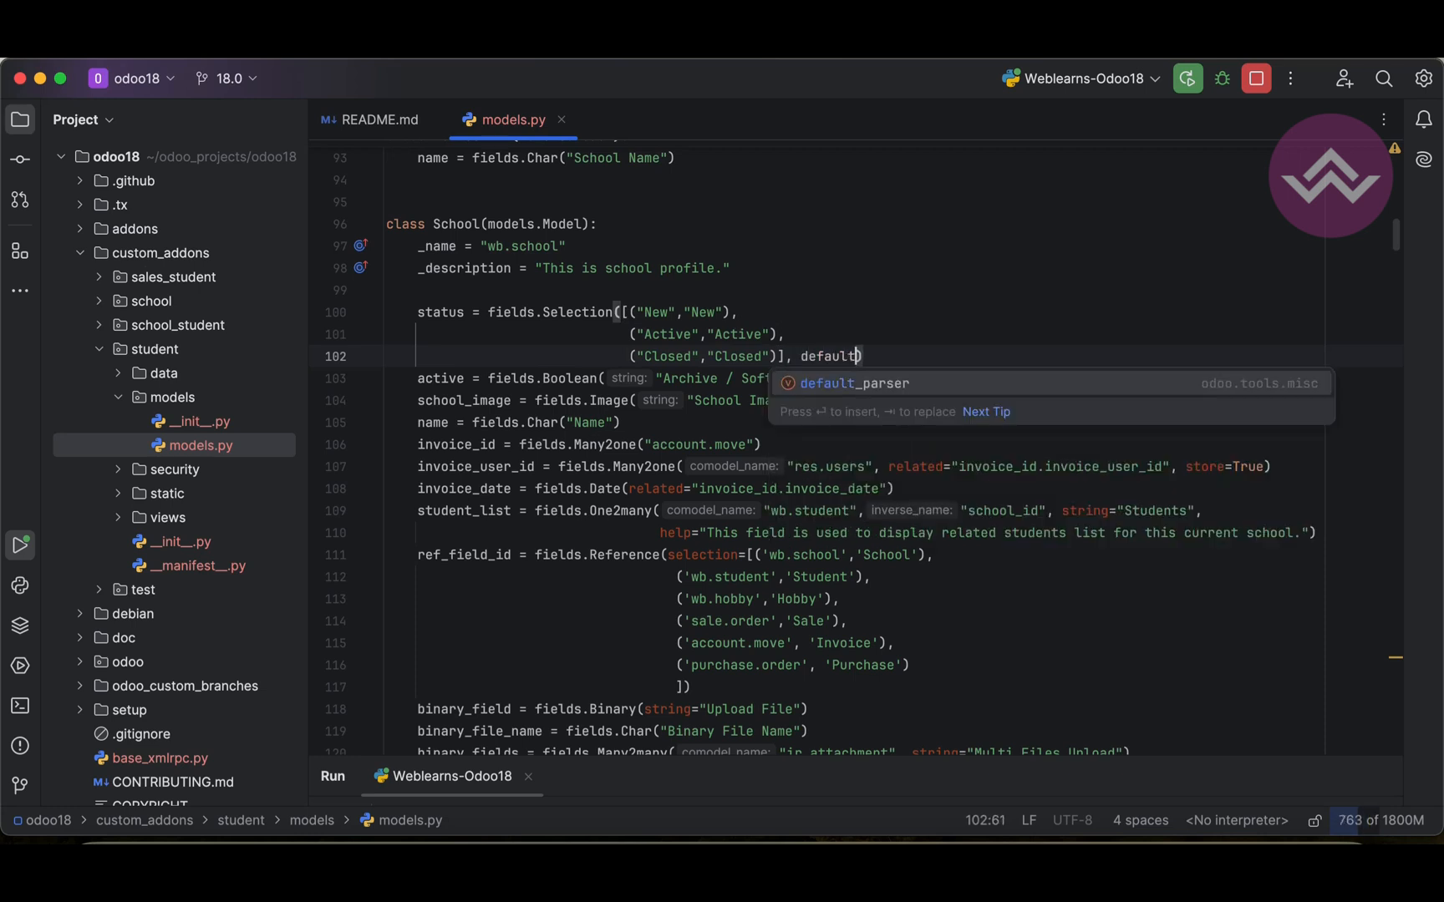
{"action": "type", "text": "=\"New\""}
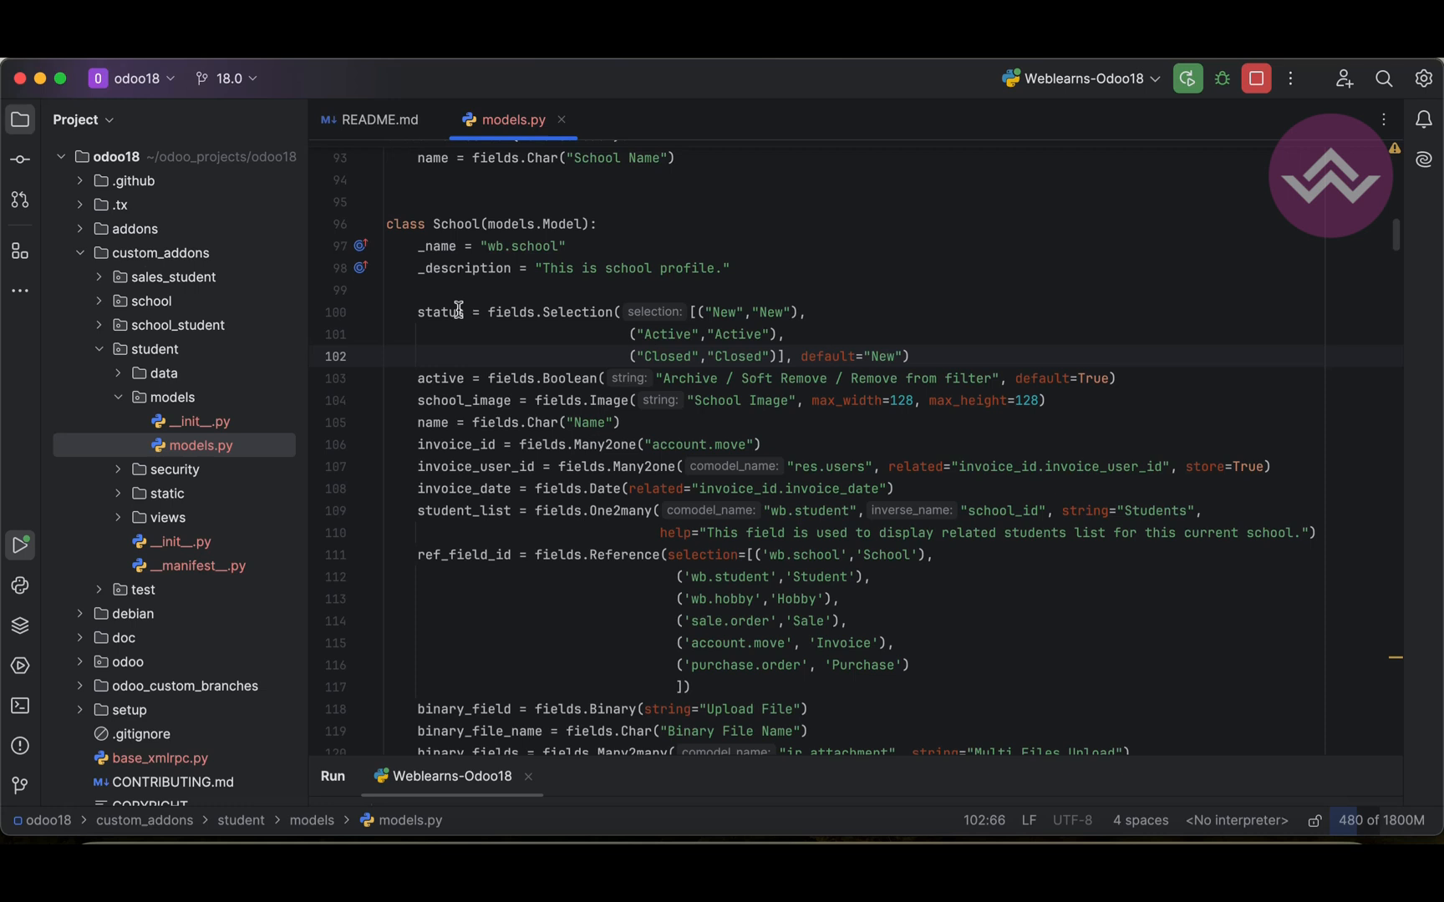
{"action": "double_click", "coordinate": [440, 313]}
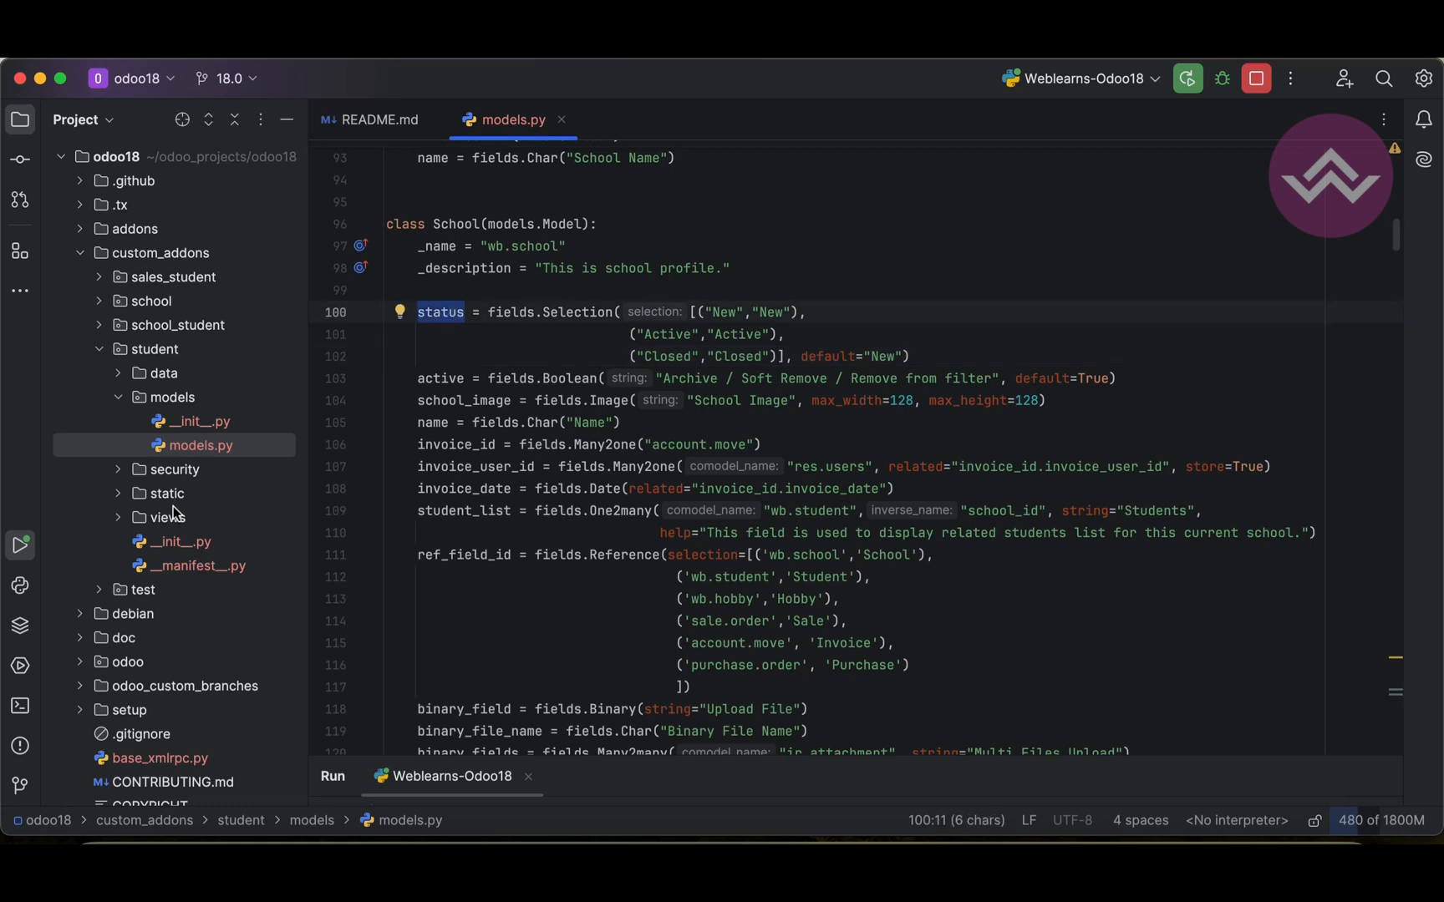
{"action": "left_click", "coordinate": [168, 517]}
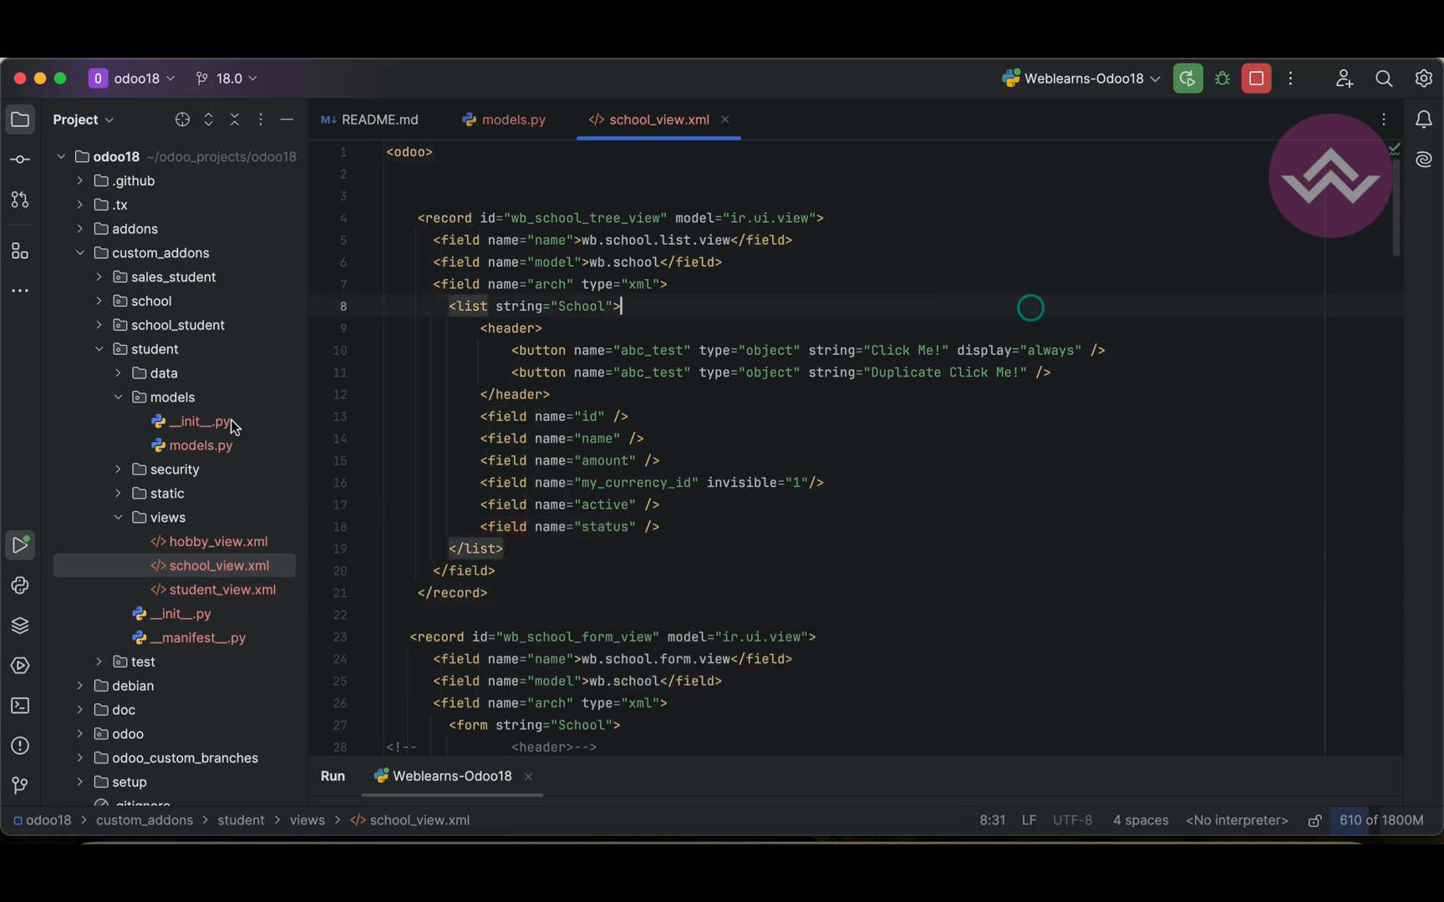
Add -u to the Weblearns-Odoo18 run configuration's script parameters so the module updates
{"action": "left_click", "coordinate": [154, 350]}
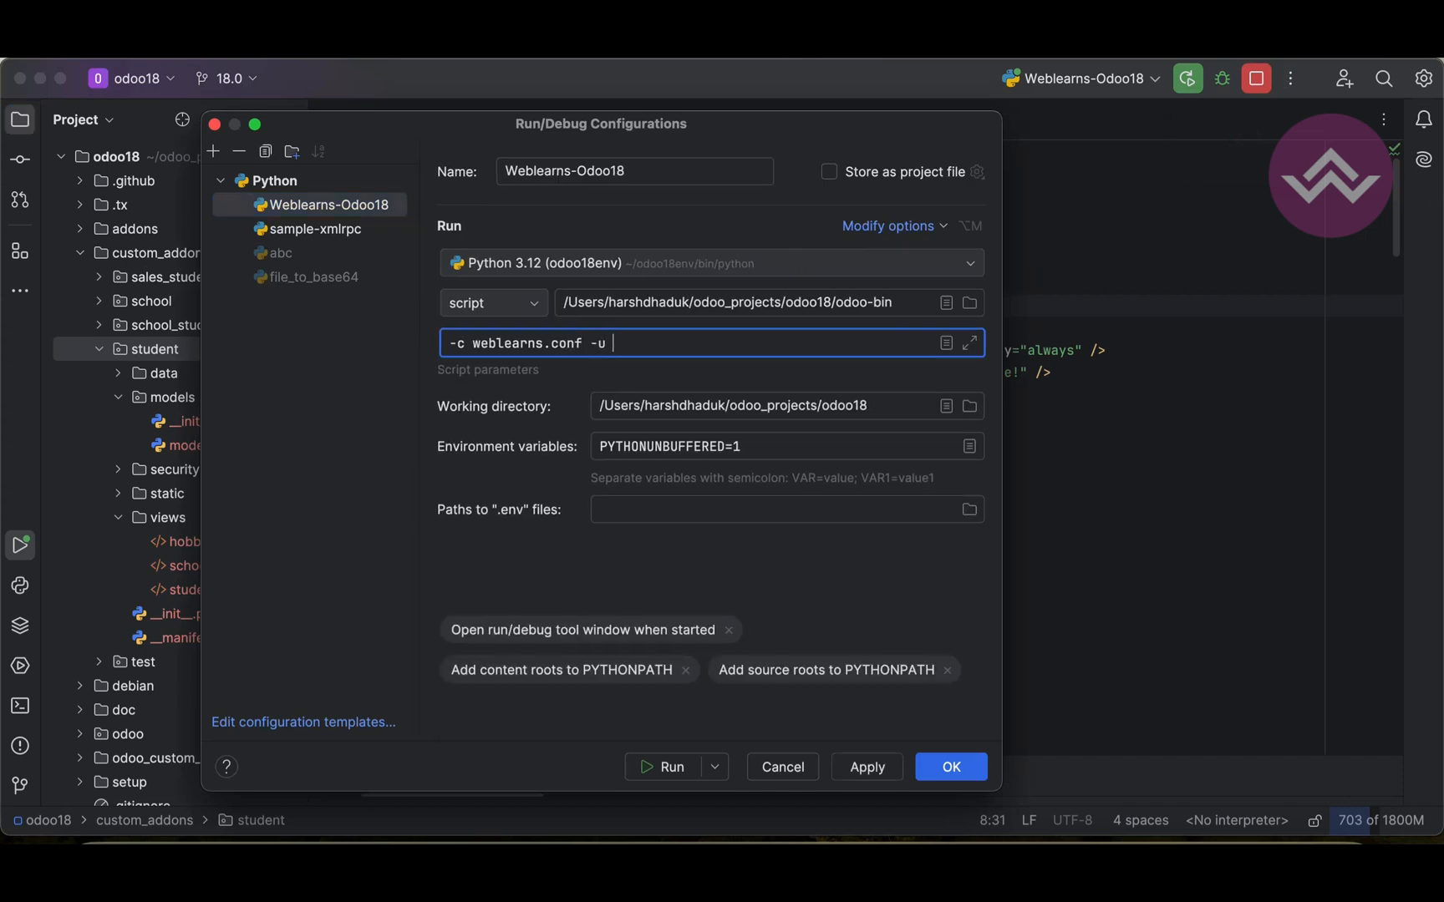
{"action": "left_click", "coordinate": [949, 766]}
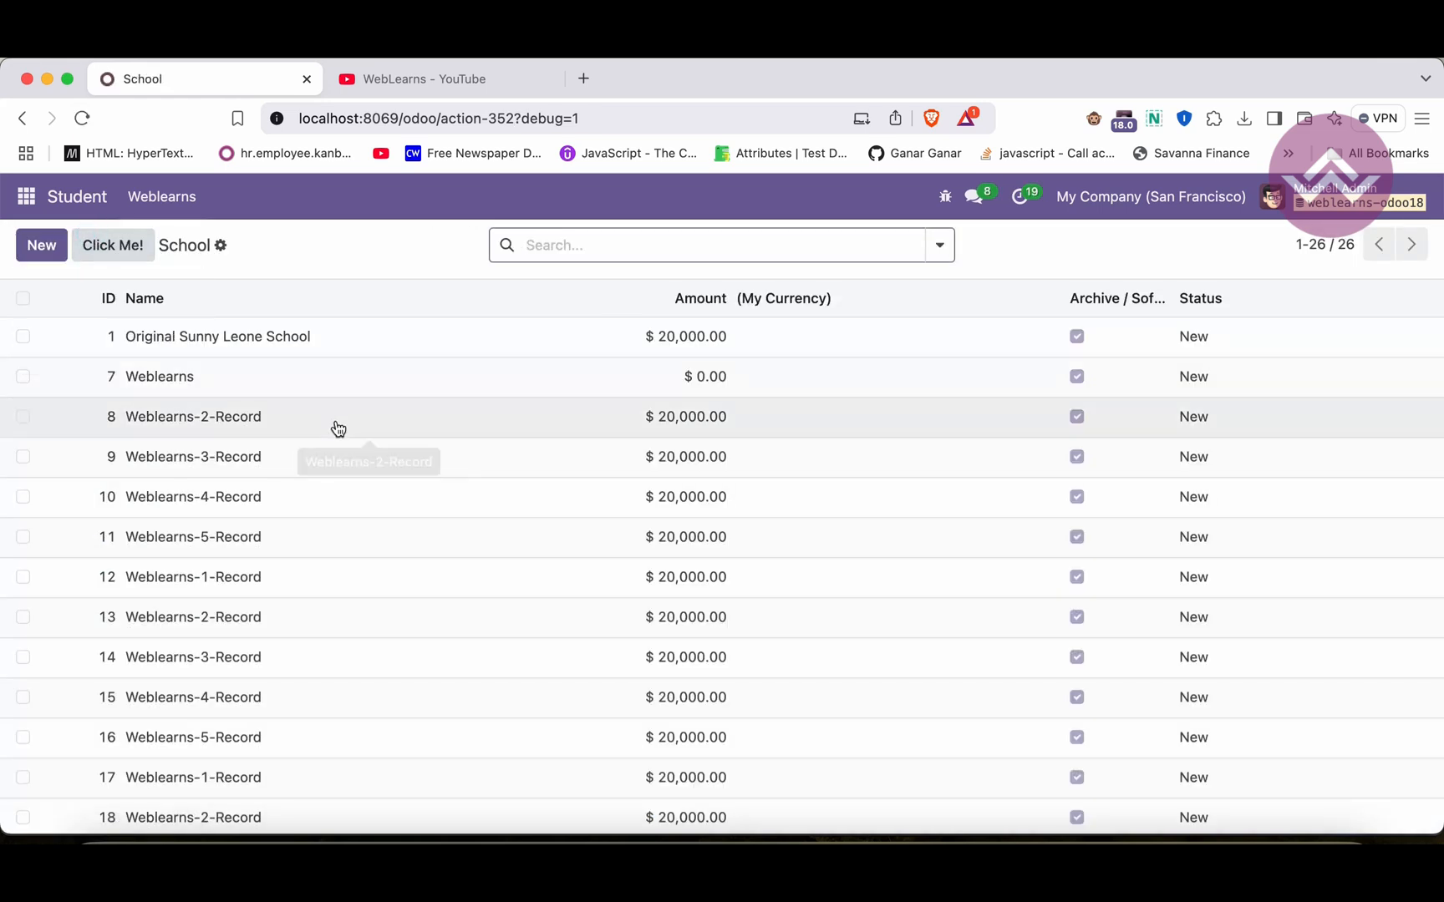
{"action": "mouse_move", "coordinate": [1235, 662]}
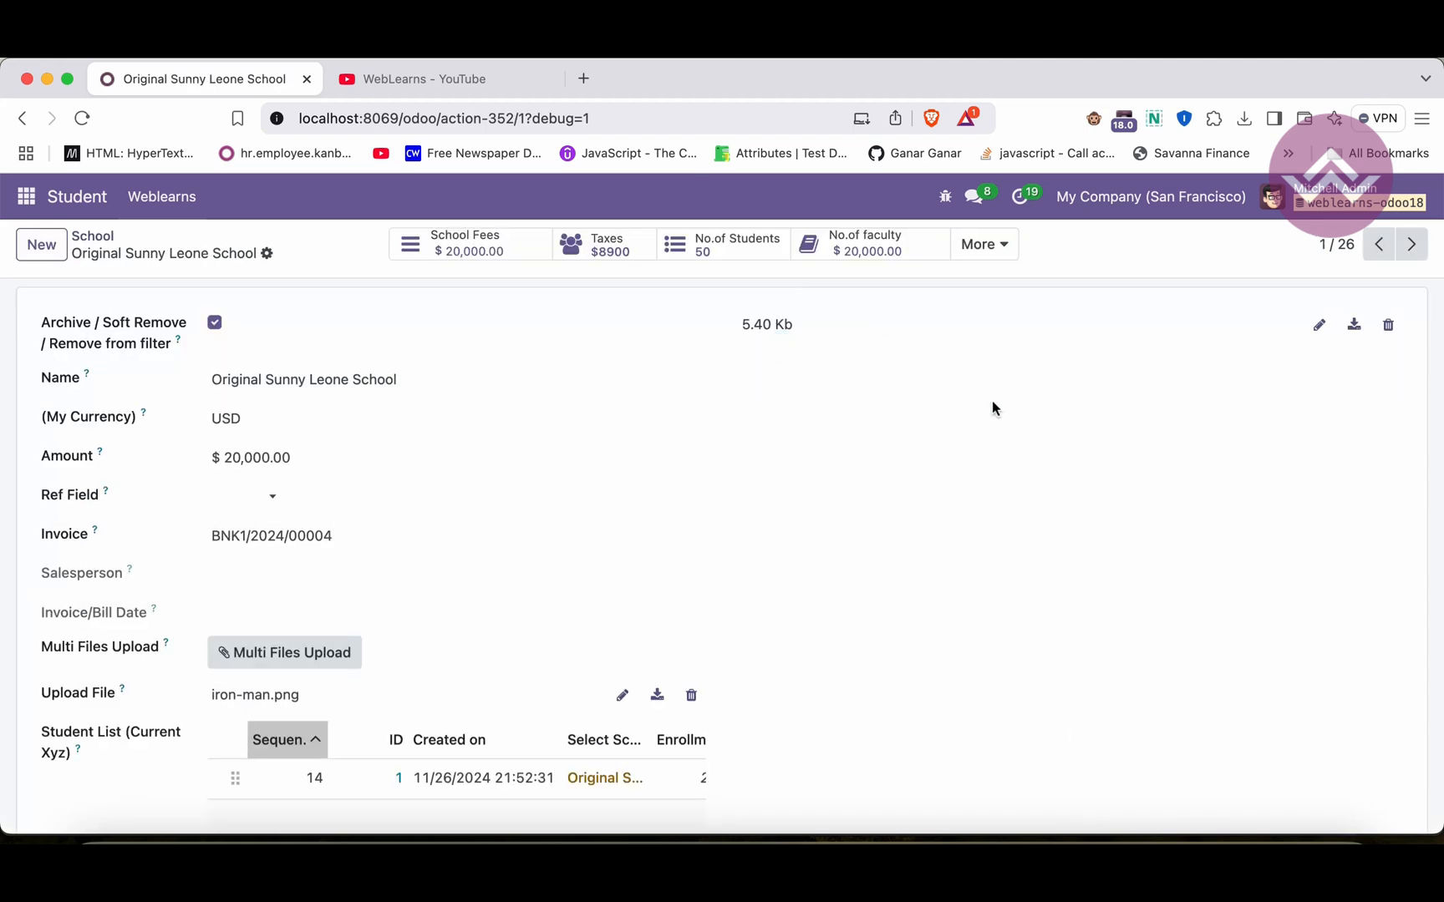
{"action": "mouse_move", "coordinate": [953, 433]}
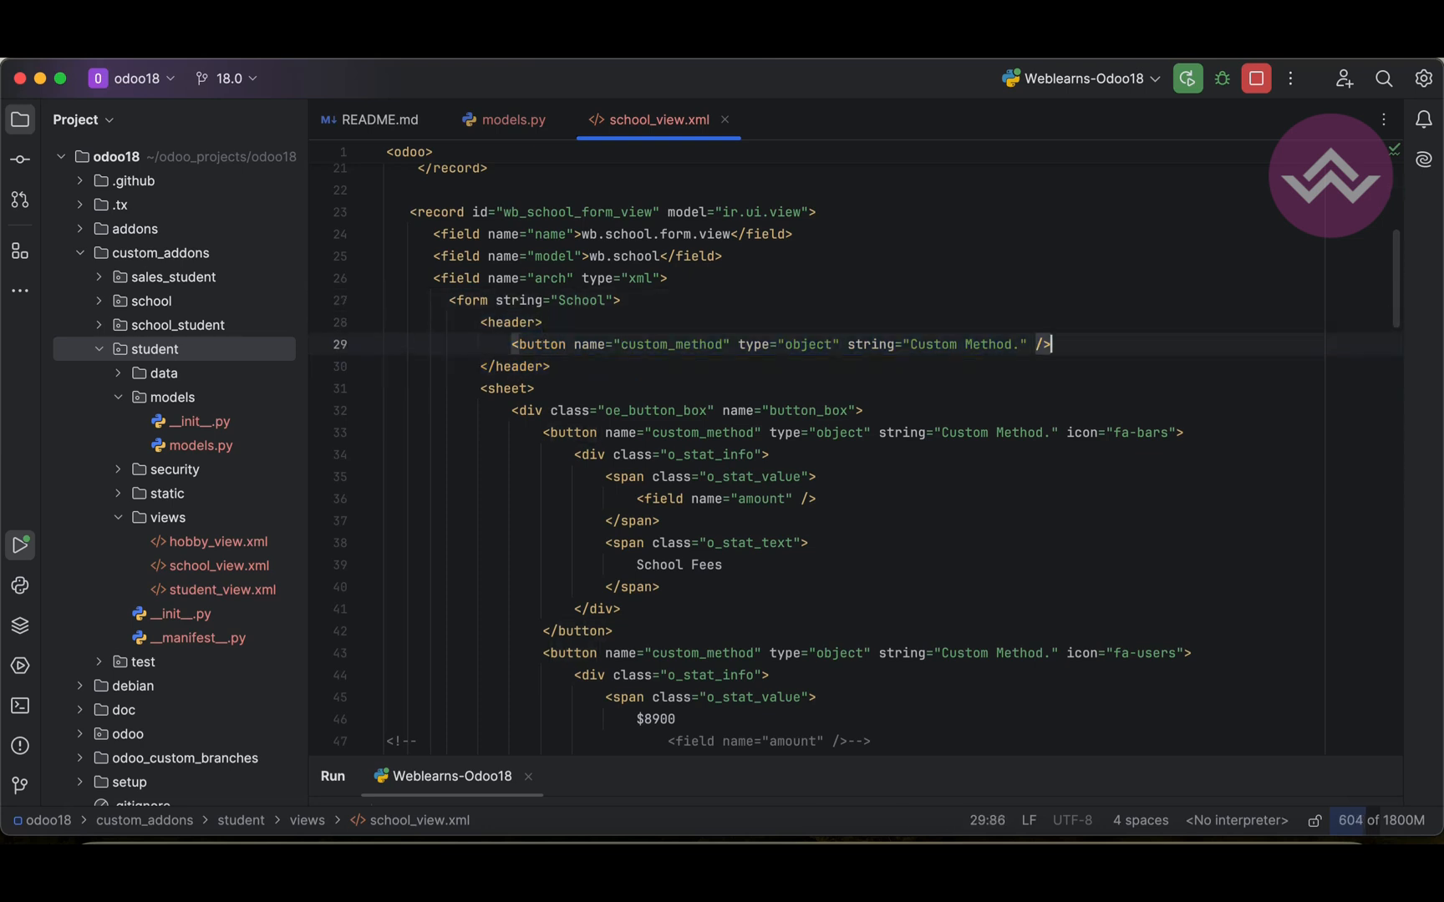
Insert <field name="status" /> into the form header after the Custom Method button
{"action": "type", "text": "<field name=\"status\" />"}
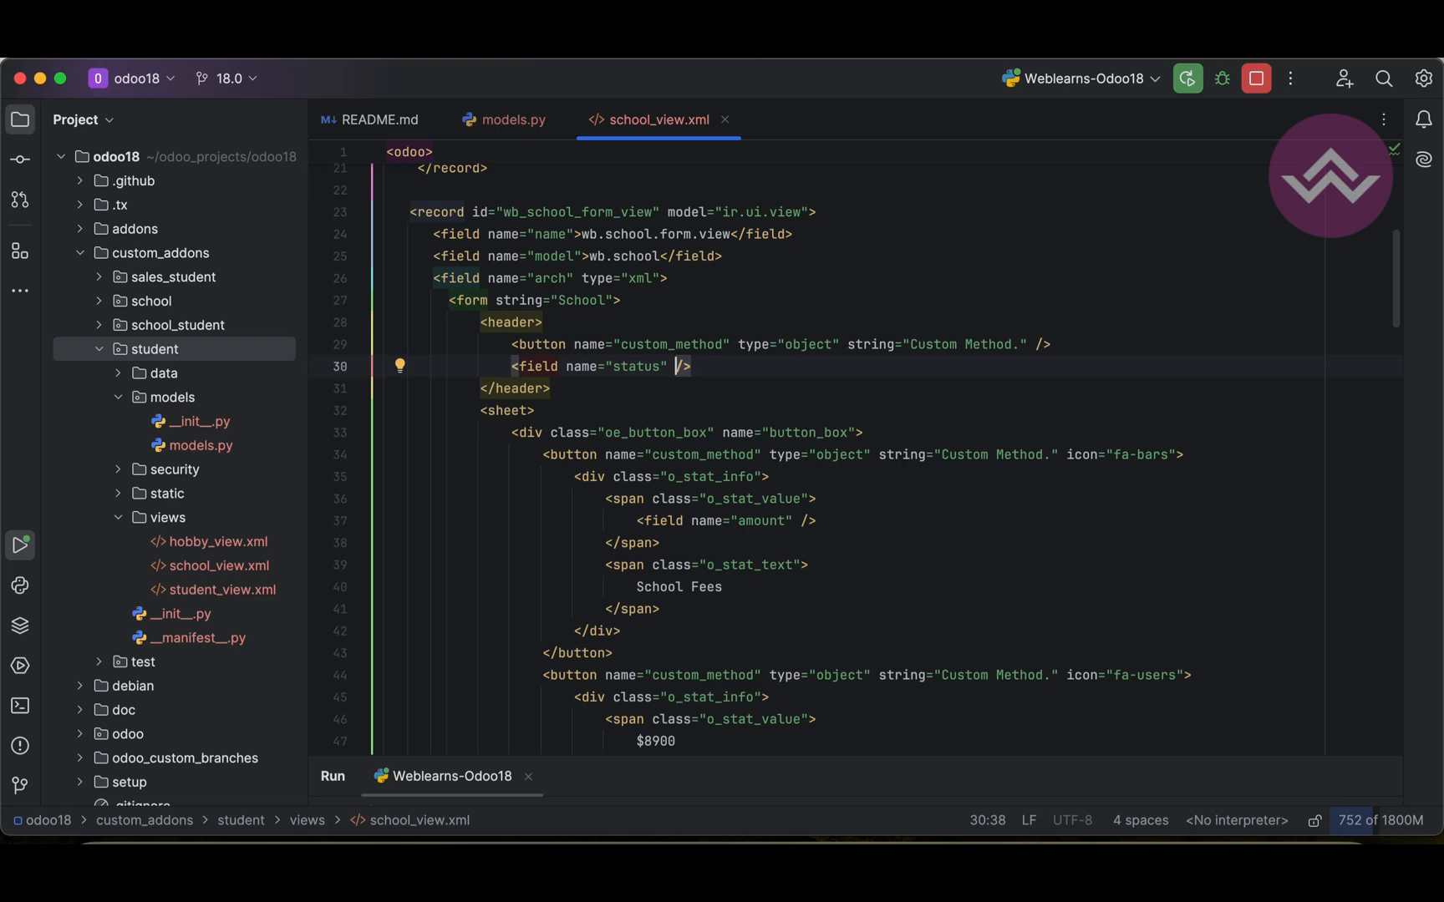
{"action": "mouse_move", "coordinate": [1260, 108]}
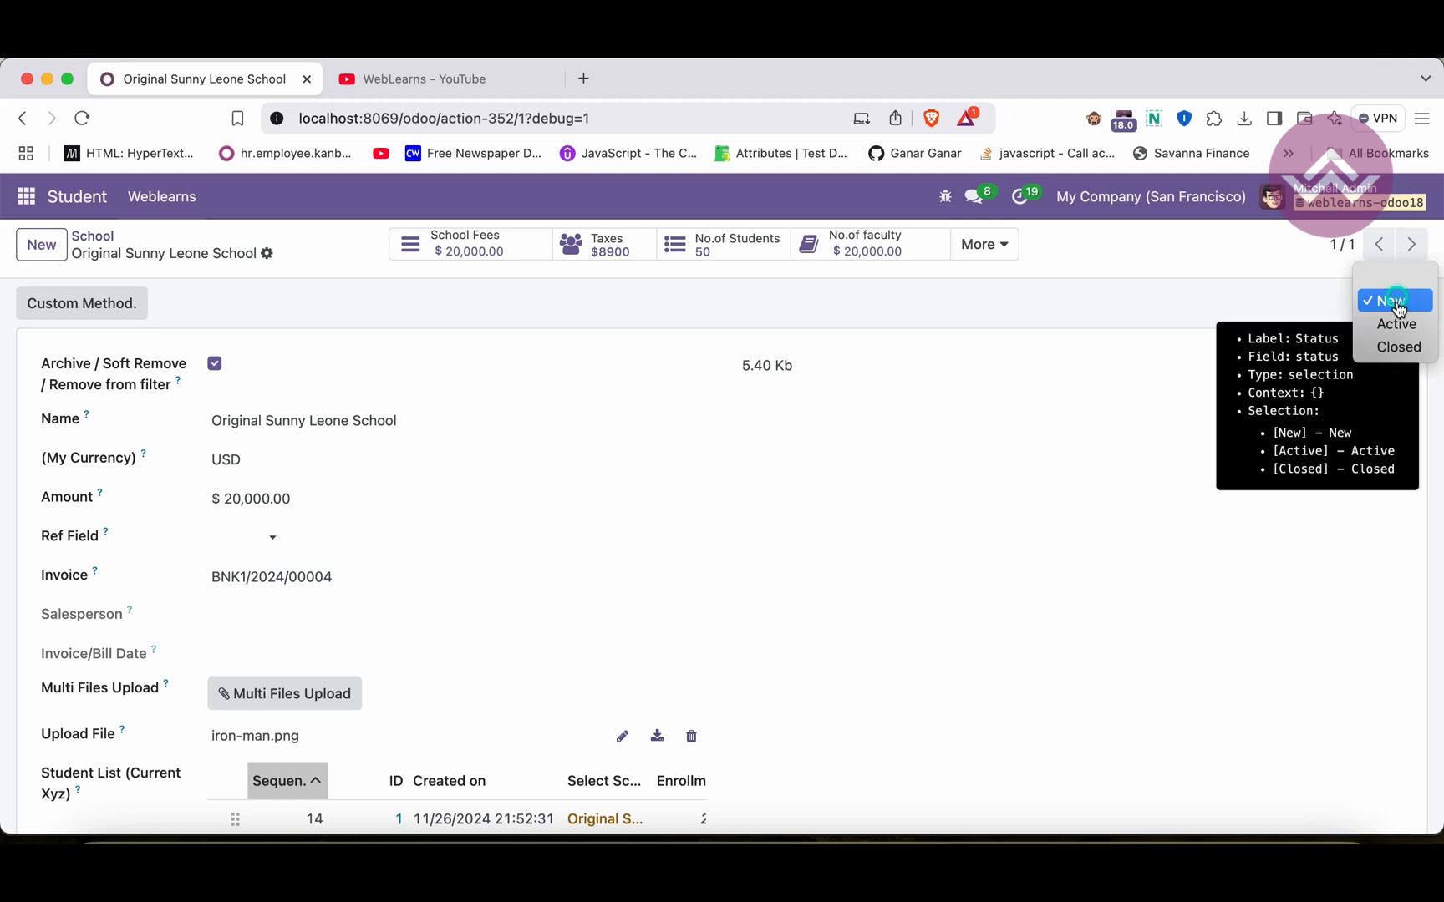
{"action": "mouse_move", "coordinate": [1245, 324]}
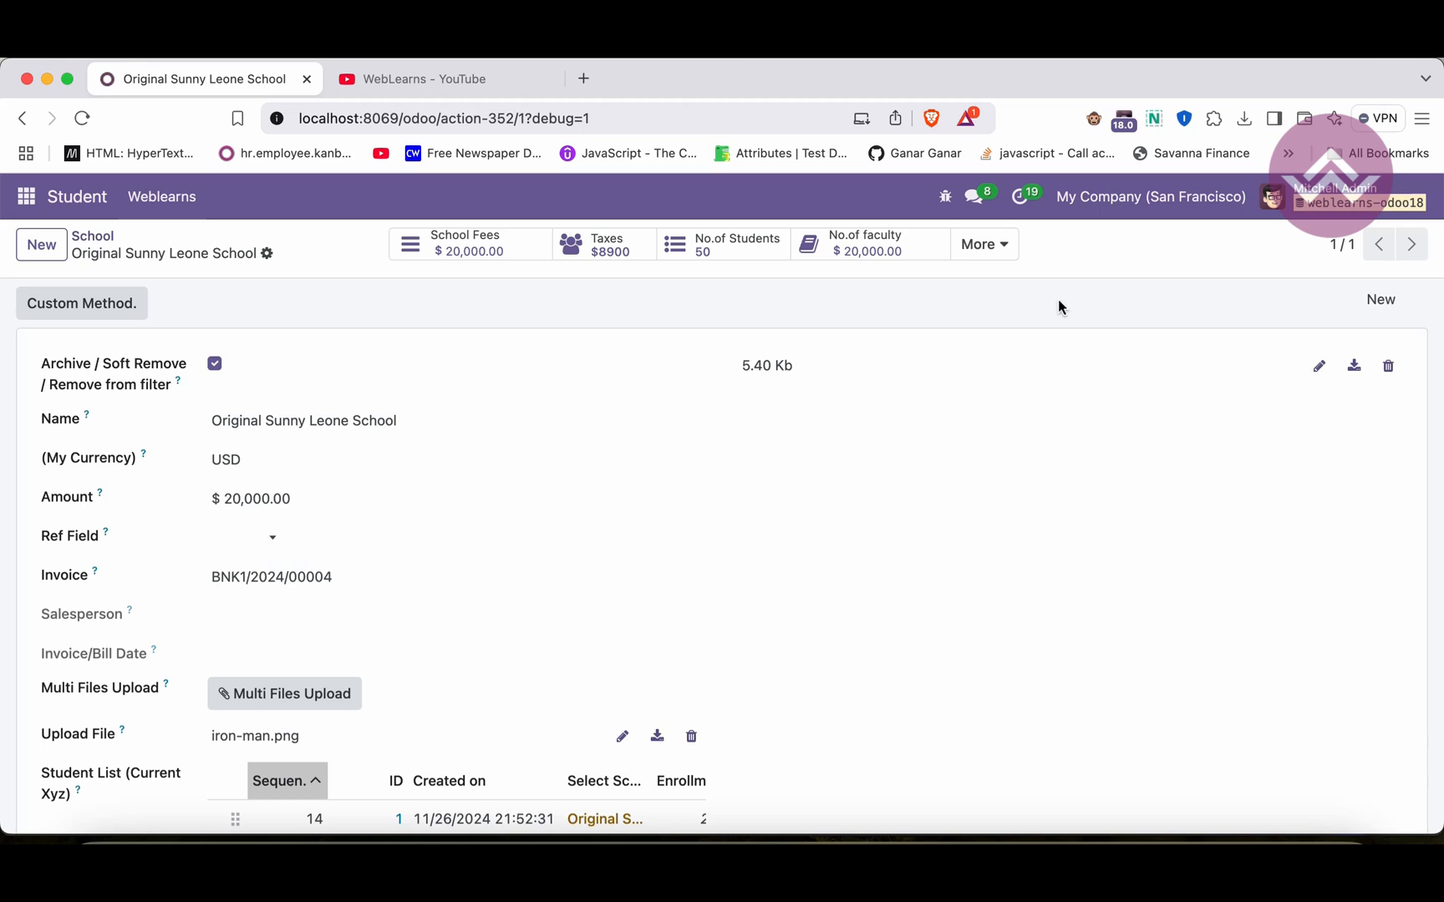
{"action": "mouse_move", "coordinate": [1137, 327]}
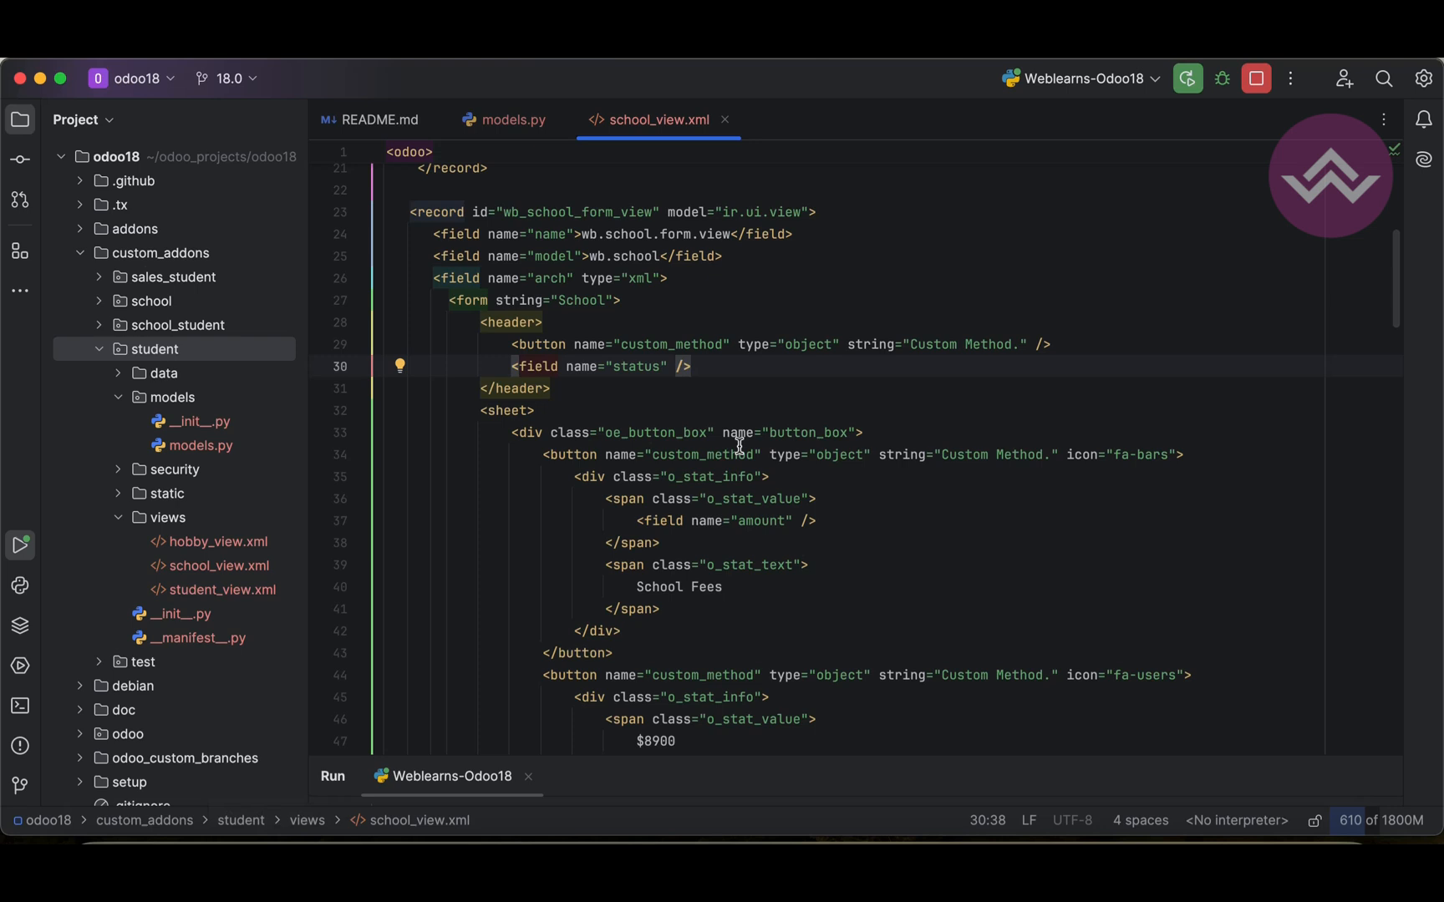
Add widget="statusbar" to the header's status field tag
{"action": "type", "text": "widget=\"\""}
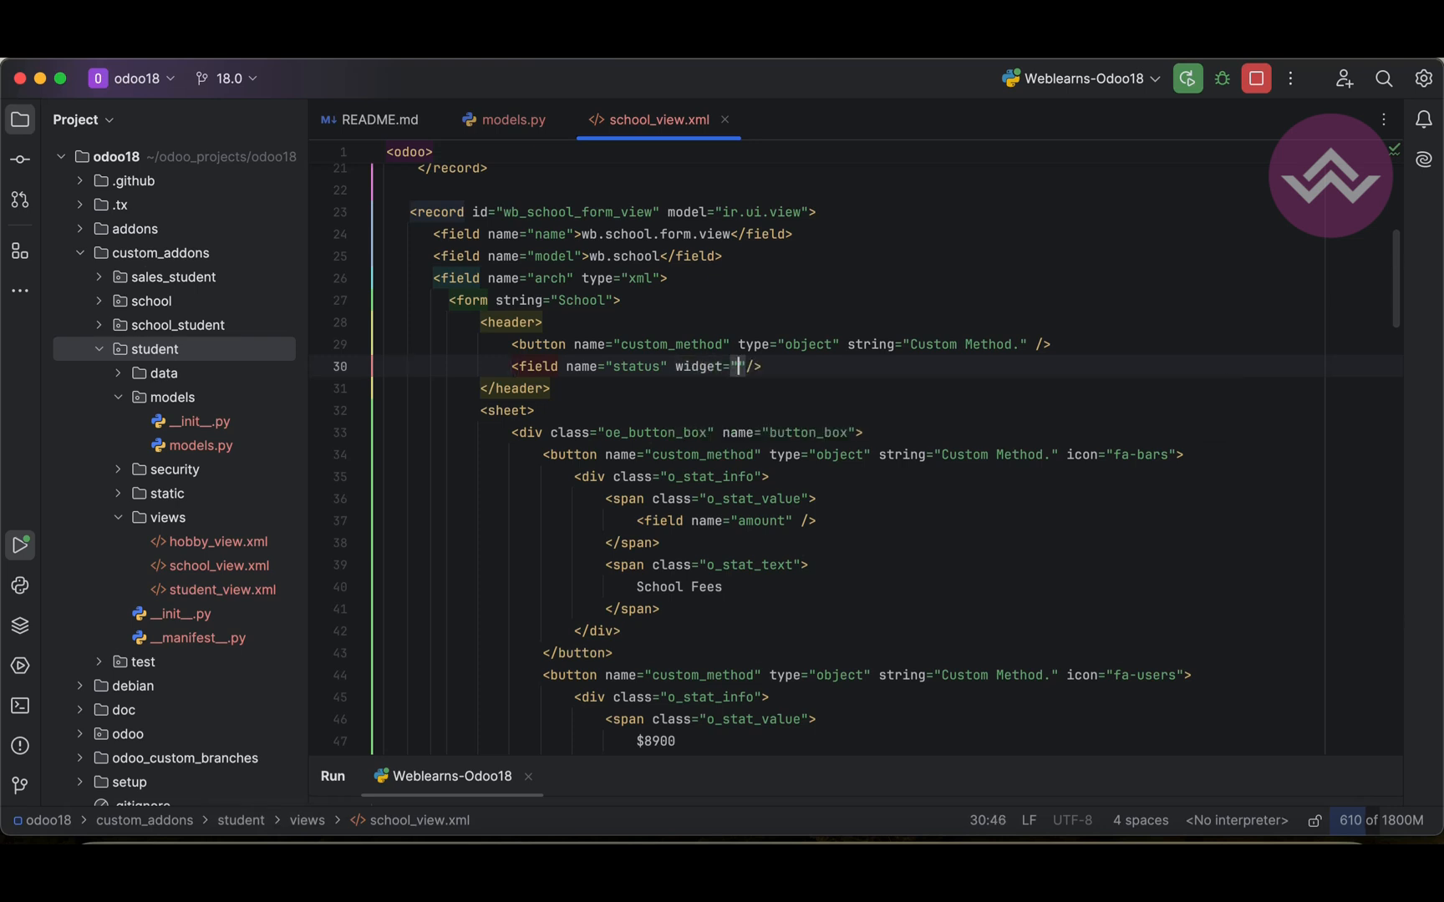
{"action": "type", "text": "statusbar"}
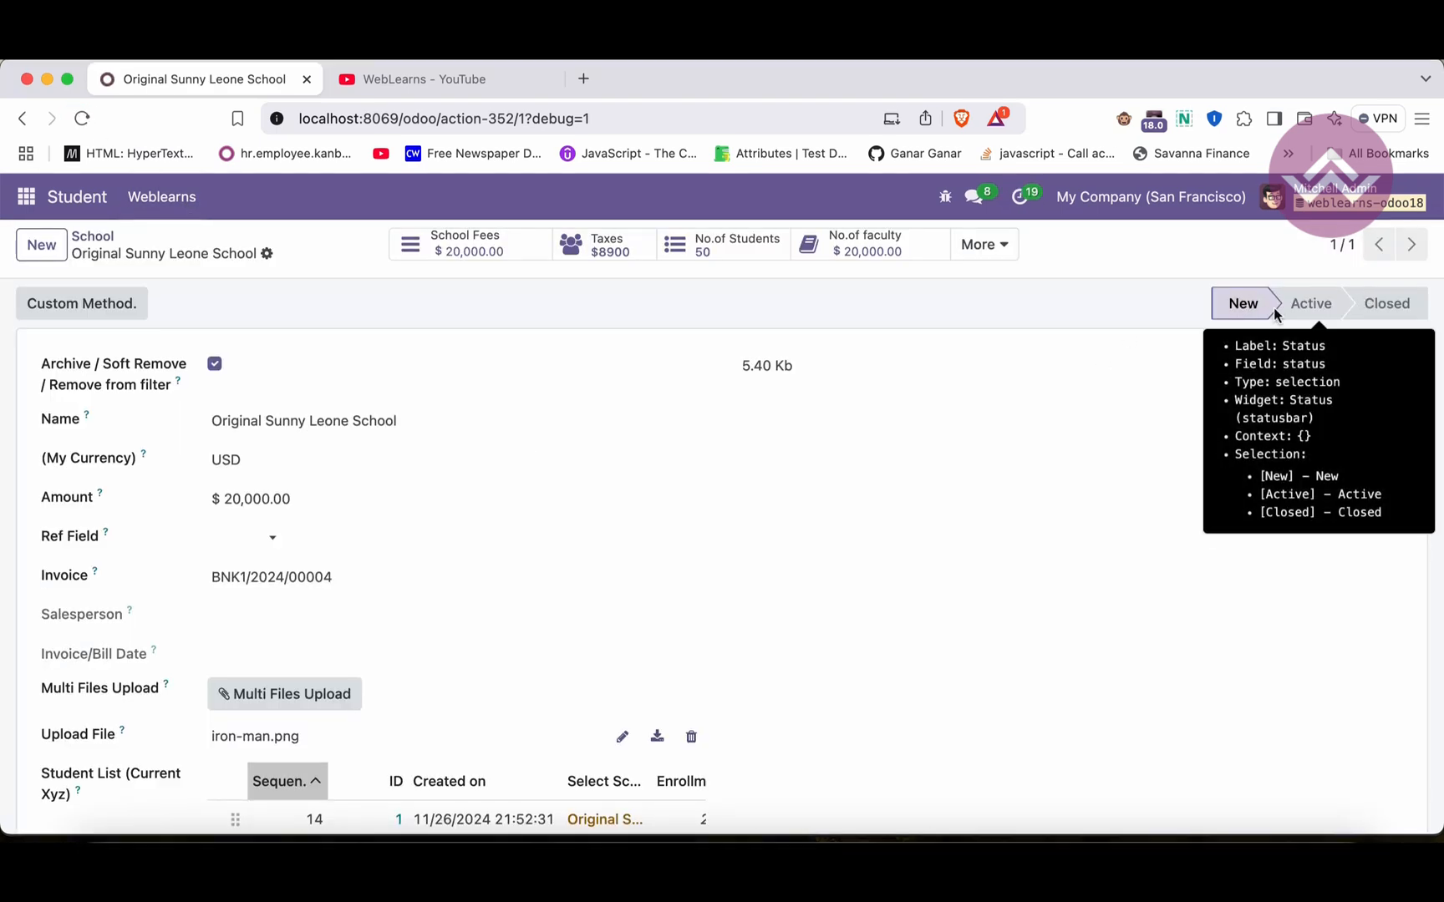
{"action": "mouse_move", "coordinate": [1369, 304]}
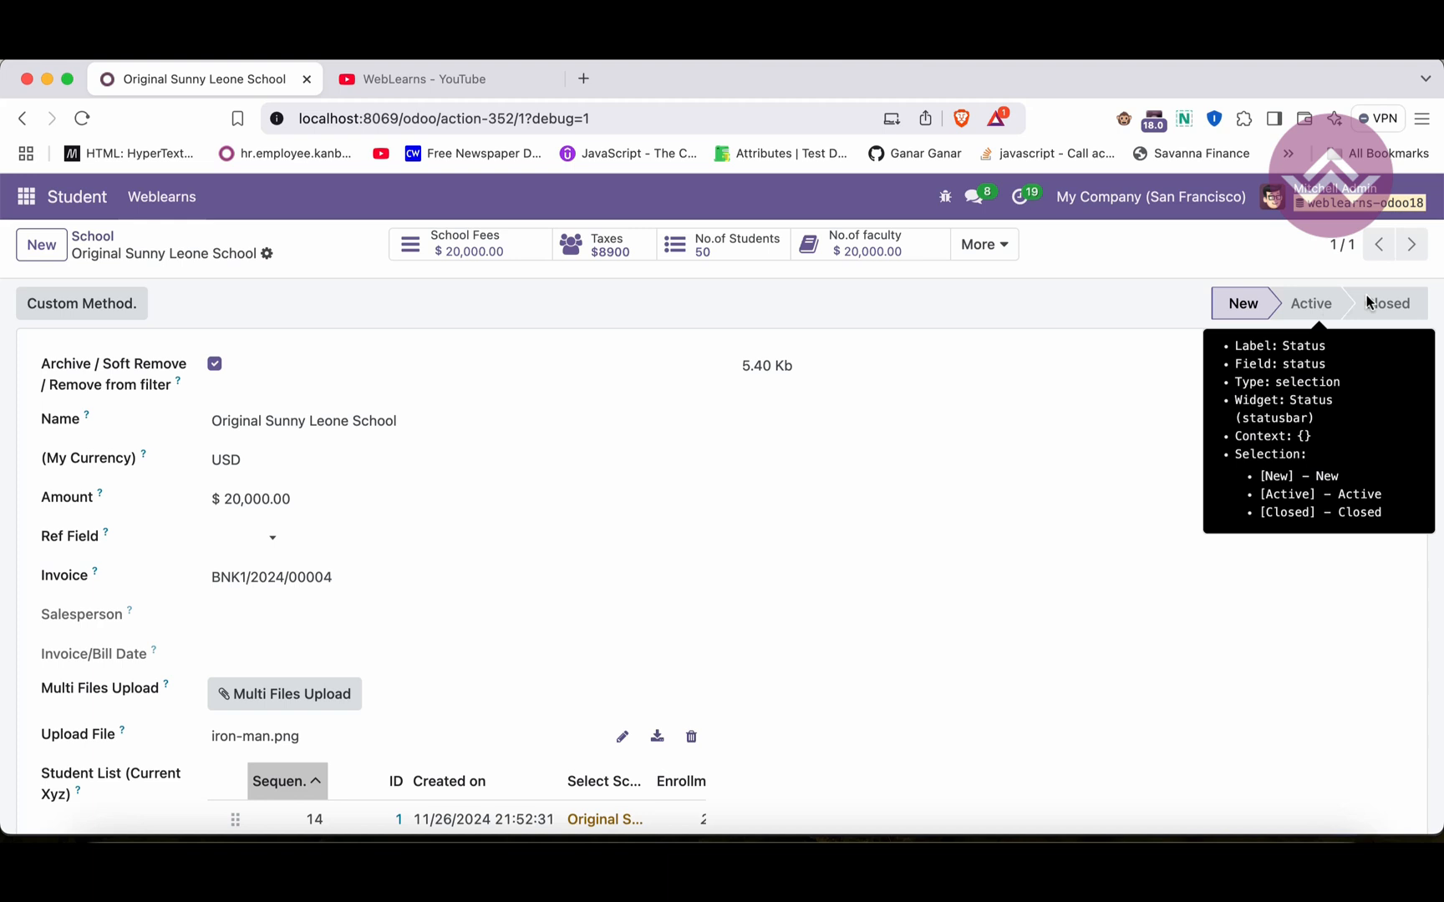
{"action": "mouse_move", "coordinate": [1059, 376]}
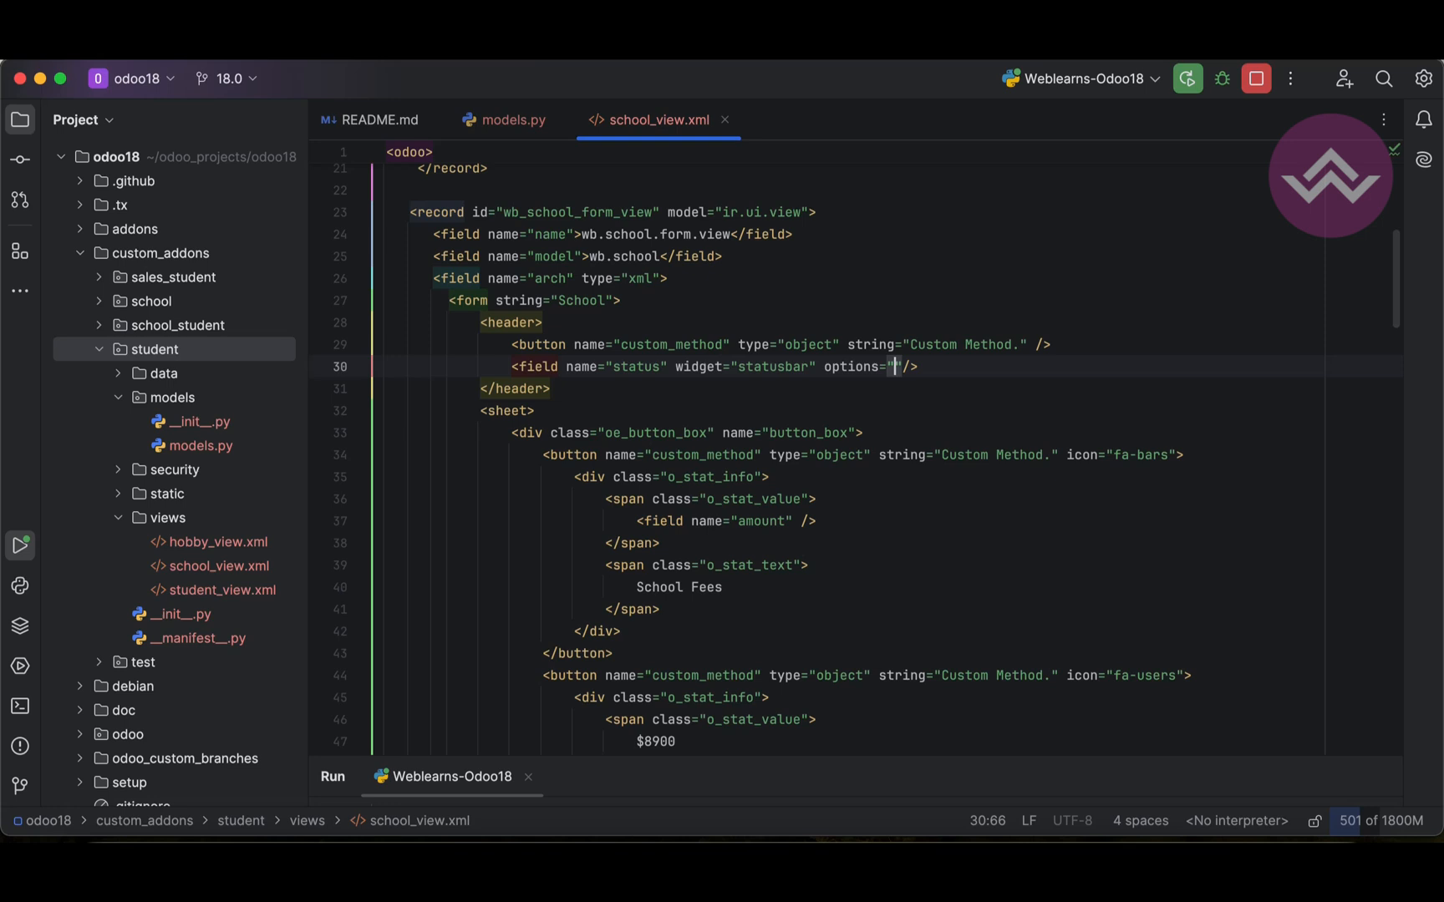
Add options="{'clickable':1}" to the status field and restart the Odoo server
{"action": "type", "text": "{'':"}
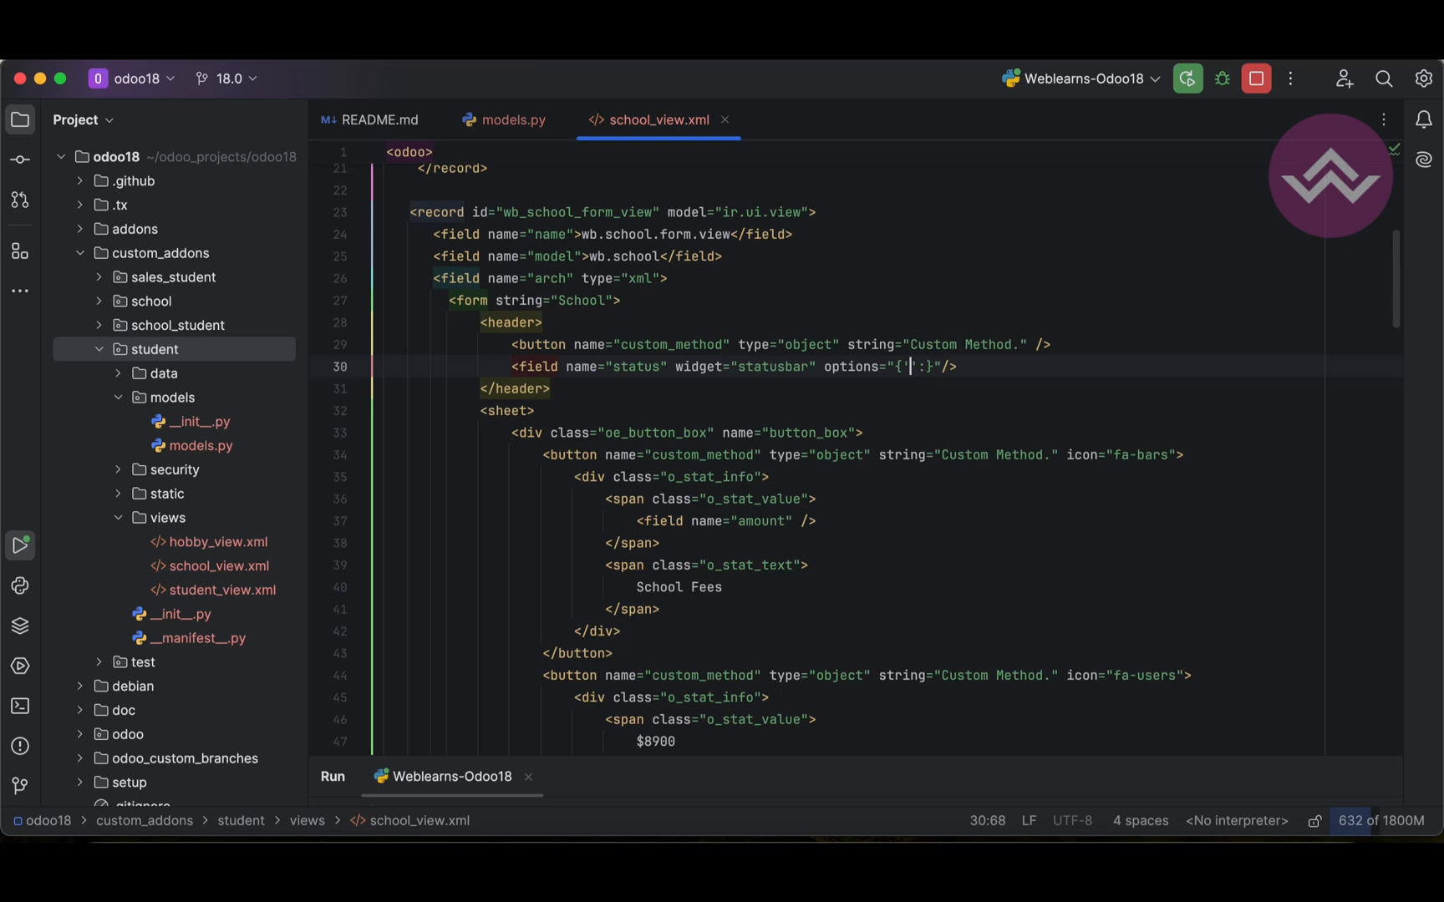
{"action": "type", "text": "clickable'"}
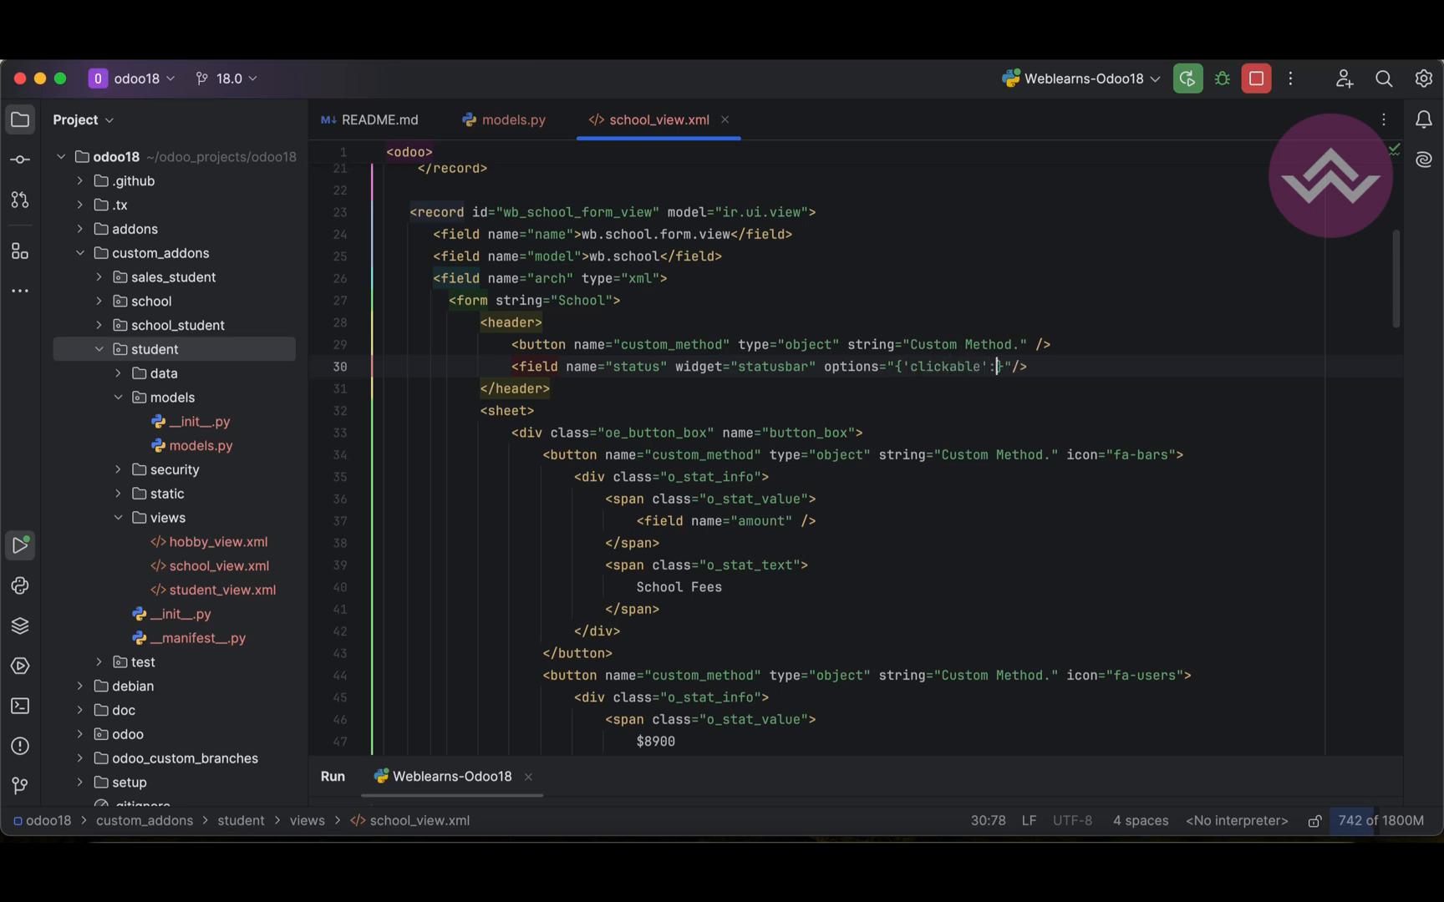
{"action": "type", "text": "1"}
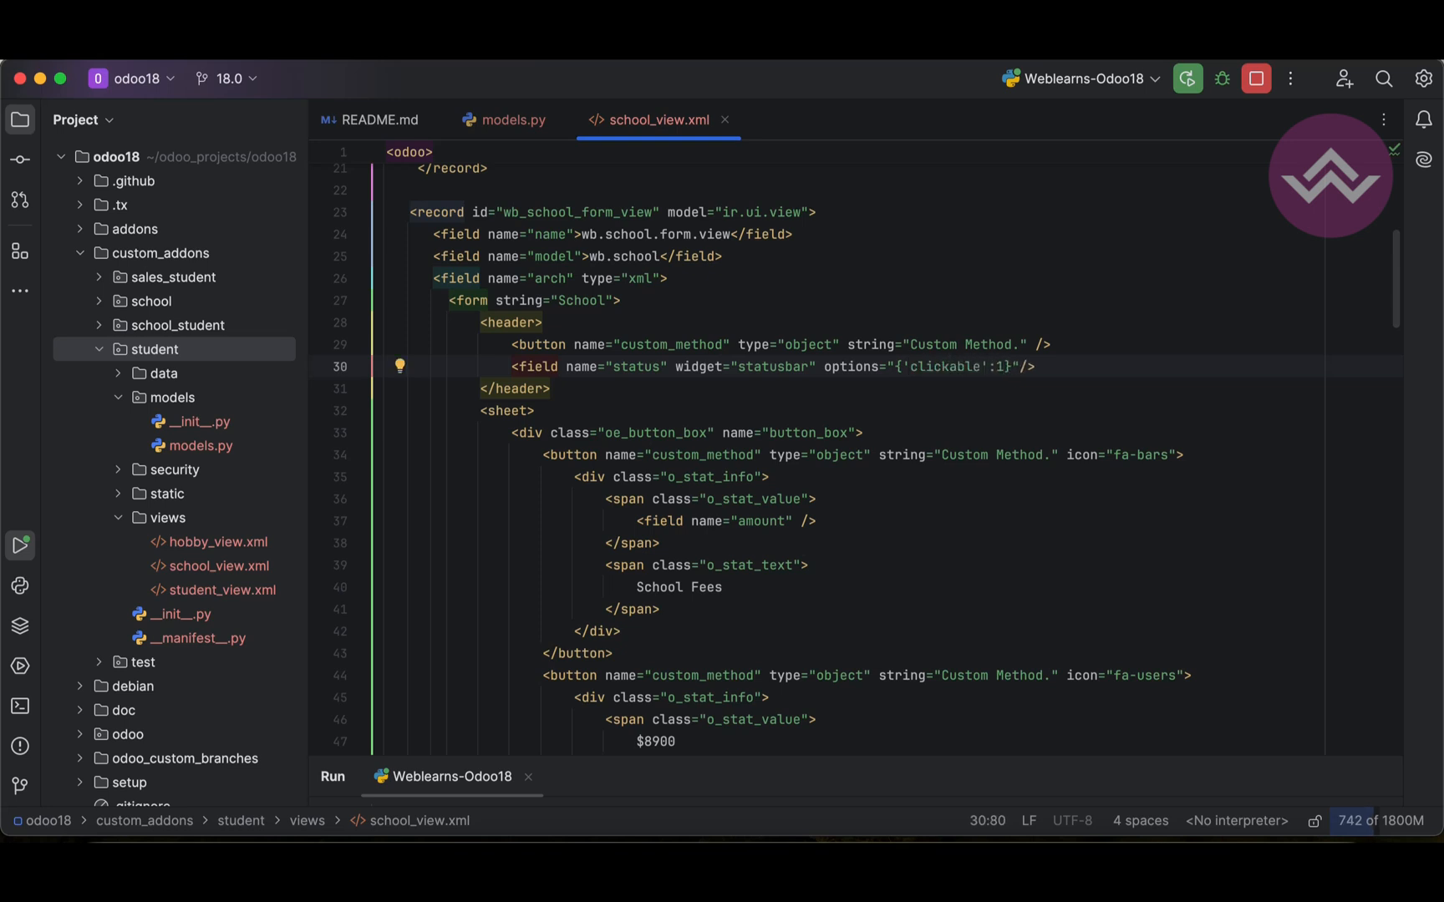
{"action": "mouse_move", "coordinate": [1163, 258]}
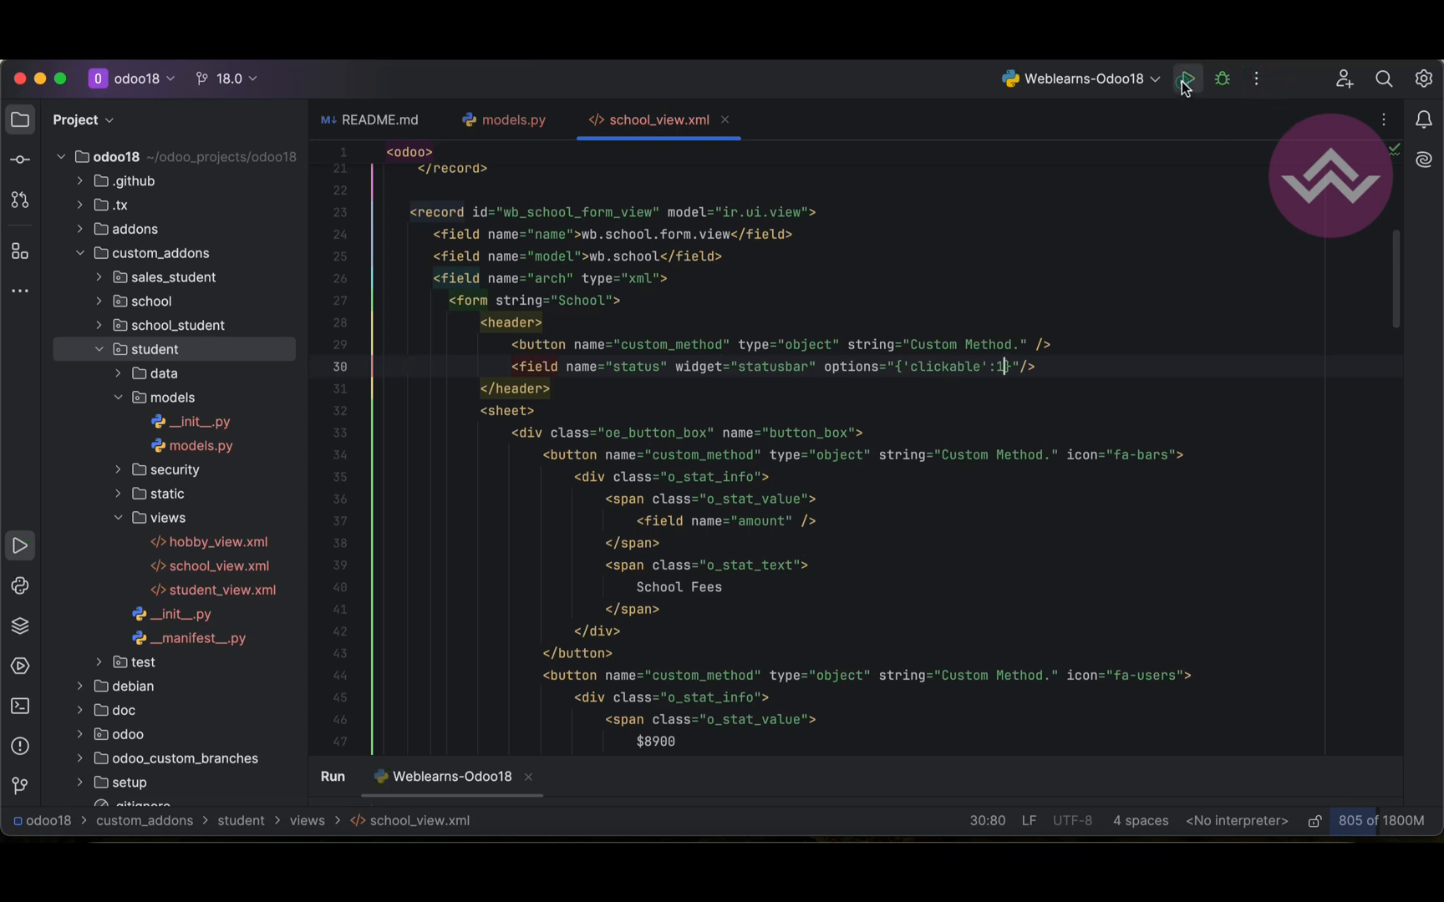
{"action": "left_click", "coordinate": [1188, 78]}
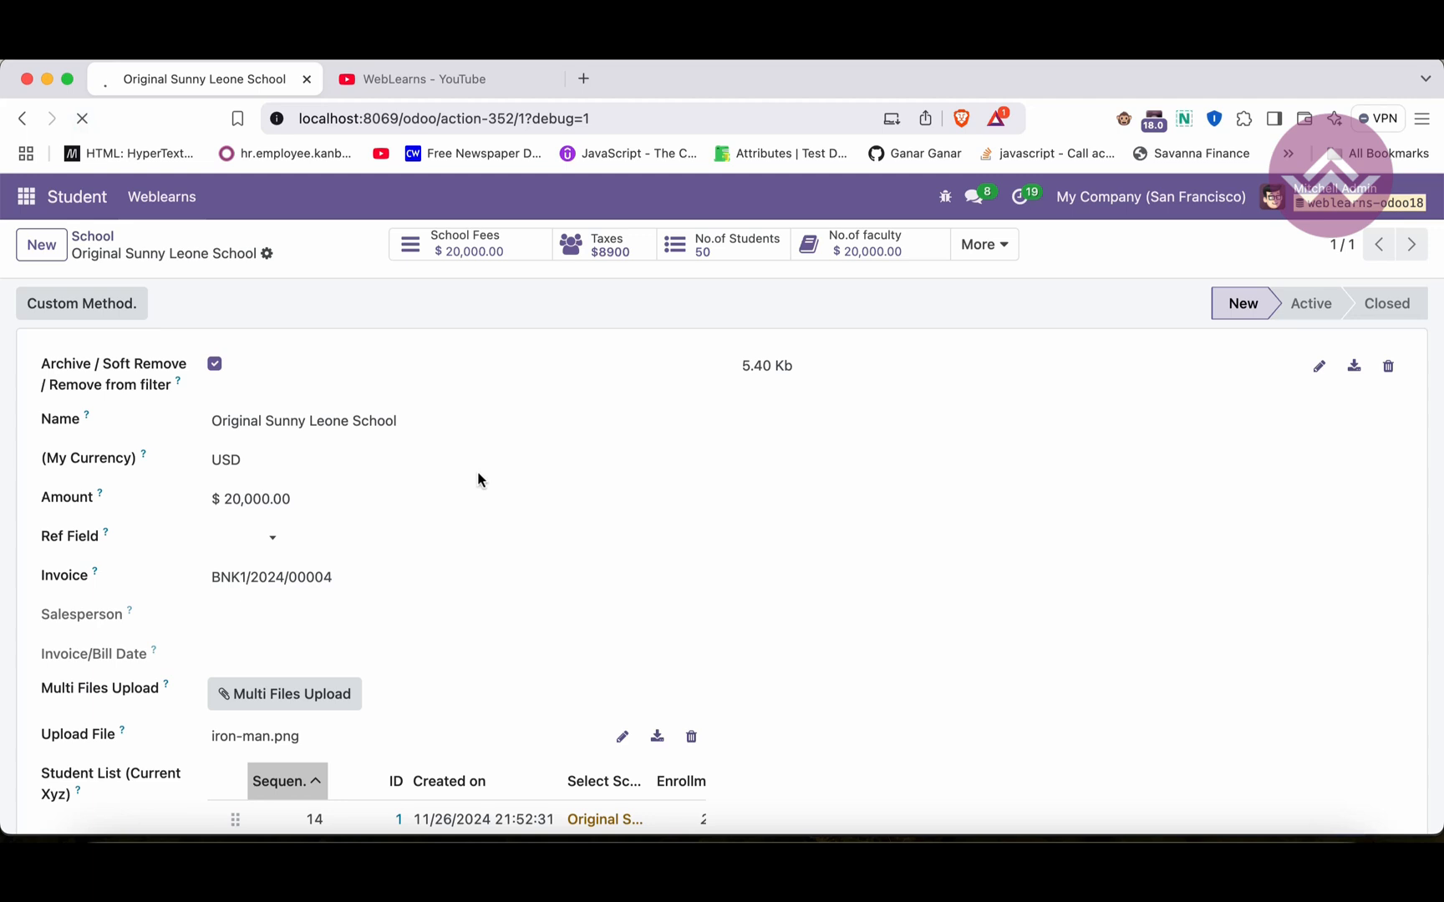
{"action": "mouse_move", "coordinate": [1309, 303]}
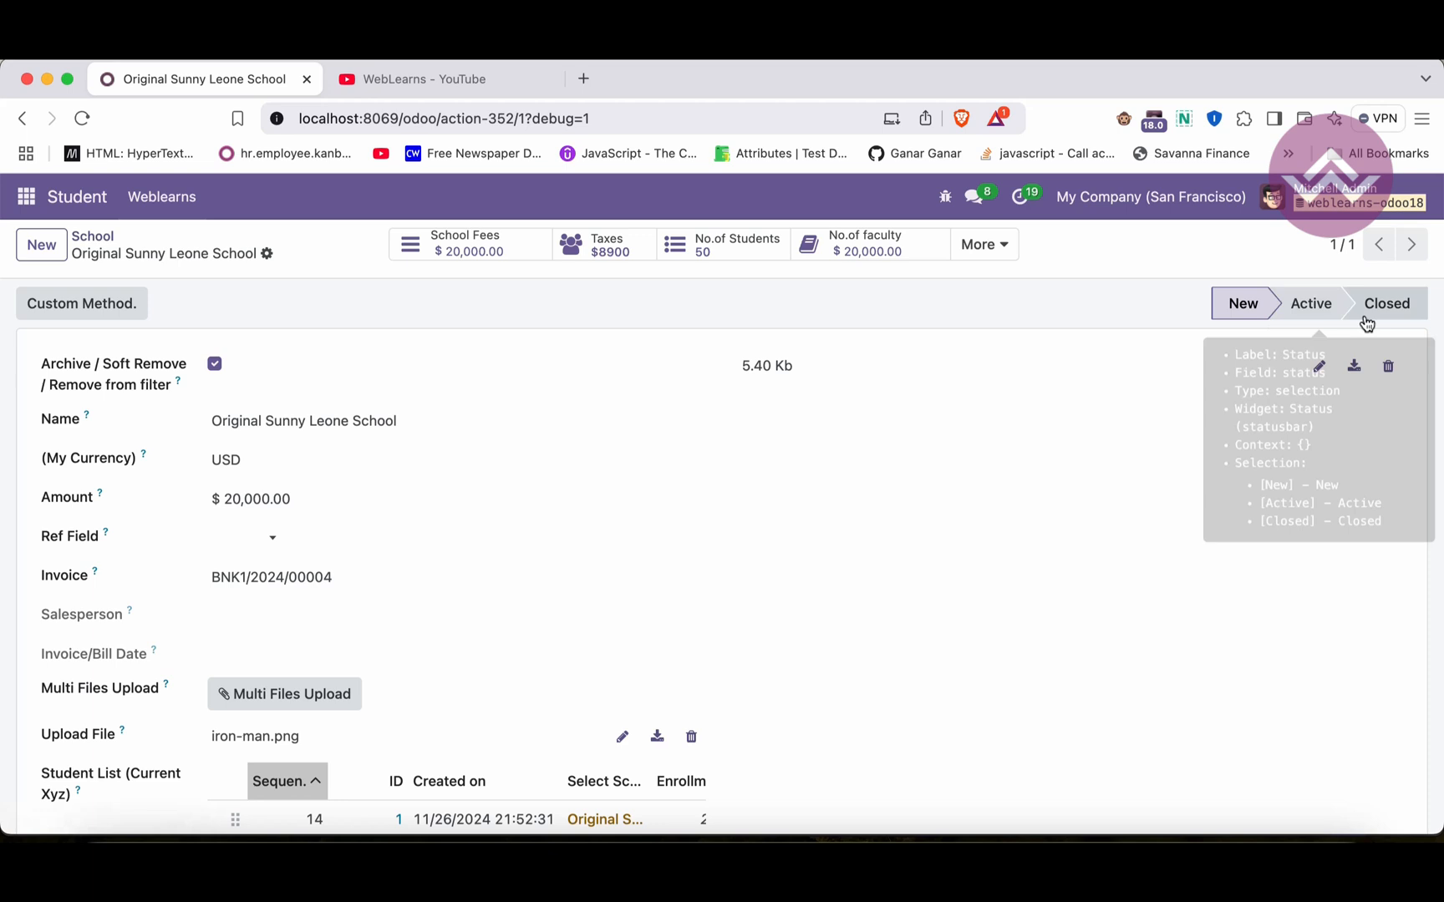
{"action": "mouse_move", "coordinate": [1139, 297]}
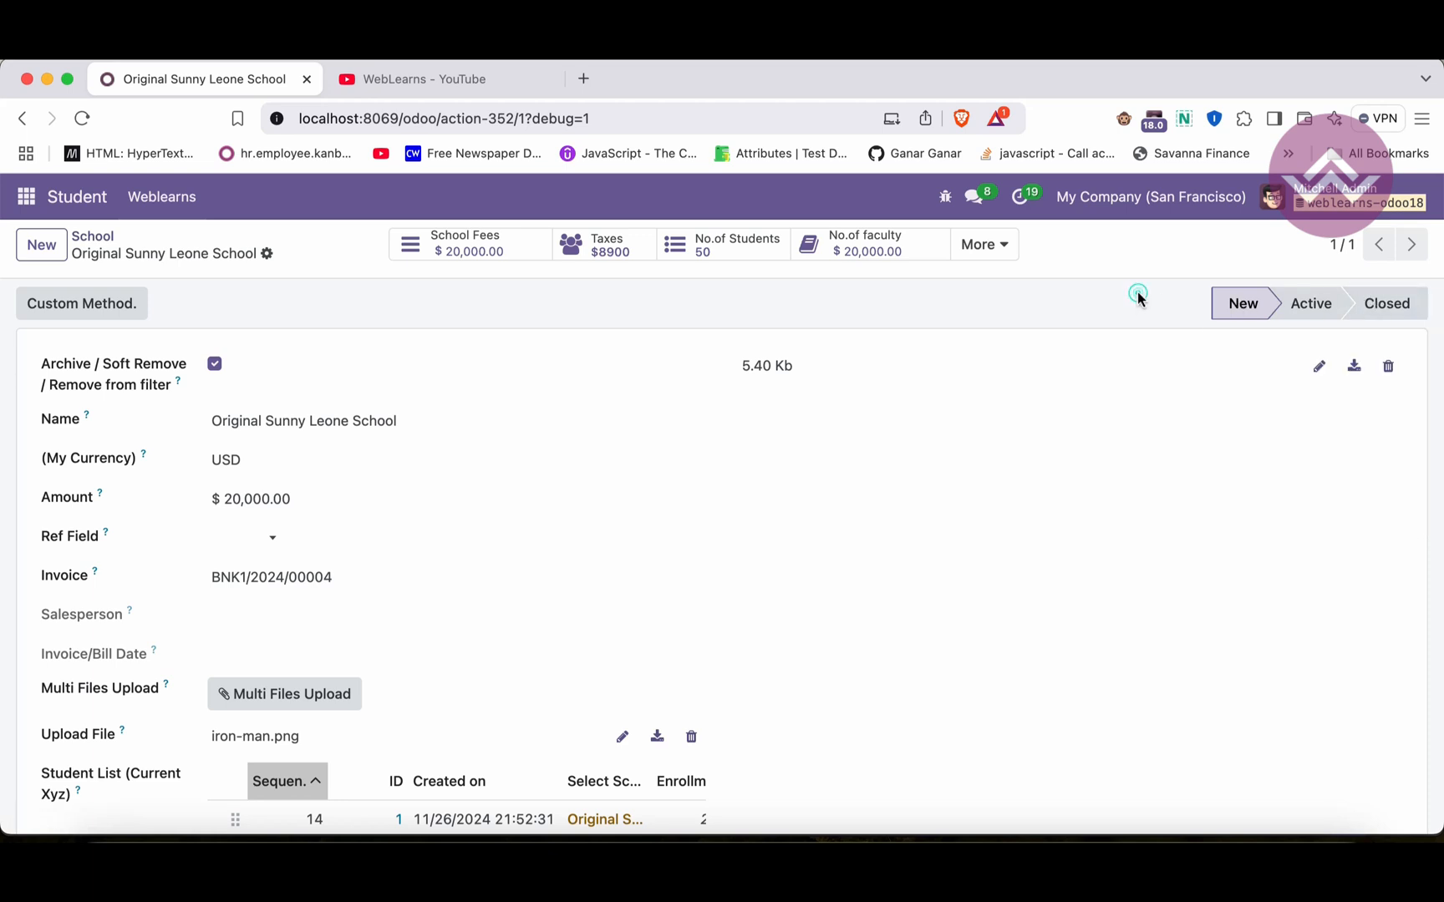
{"action": "mouse_move", "coordinate": [1386, 304]}
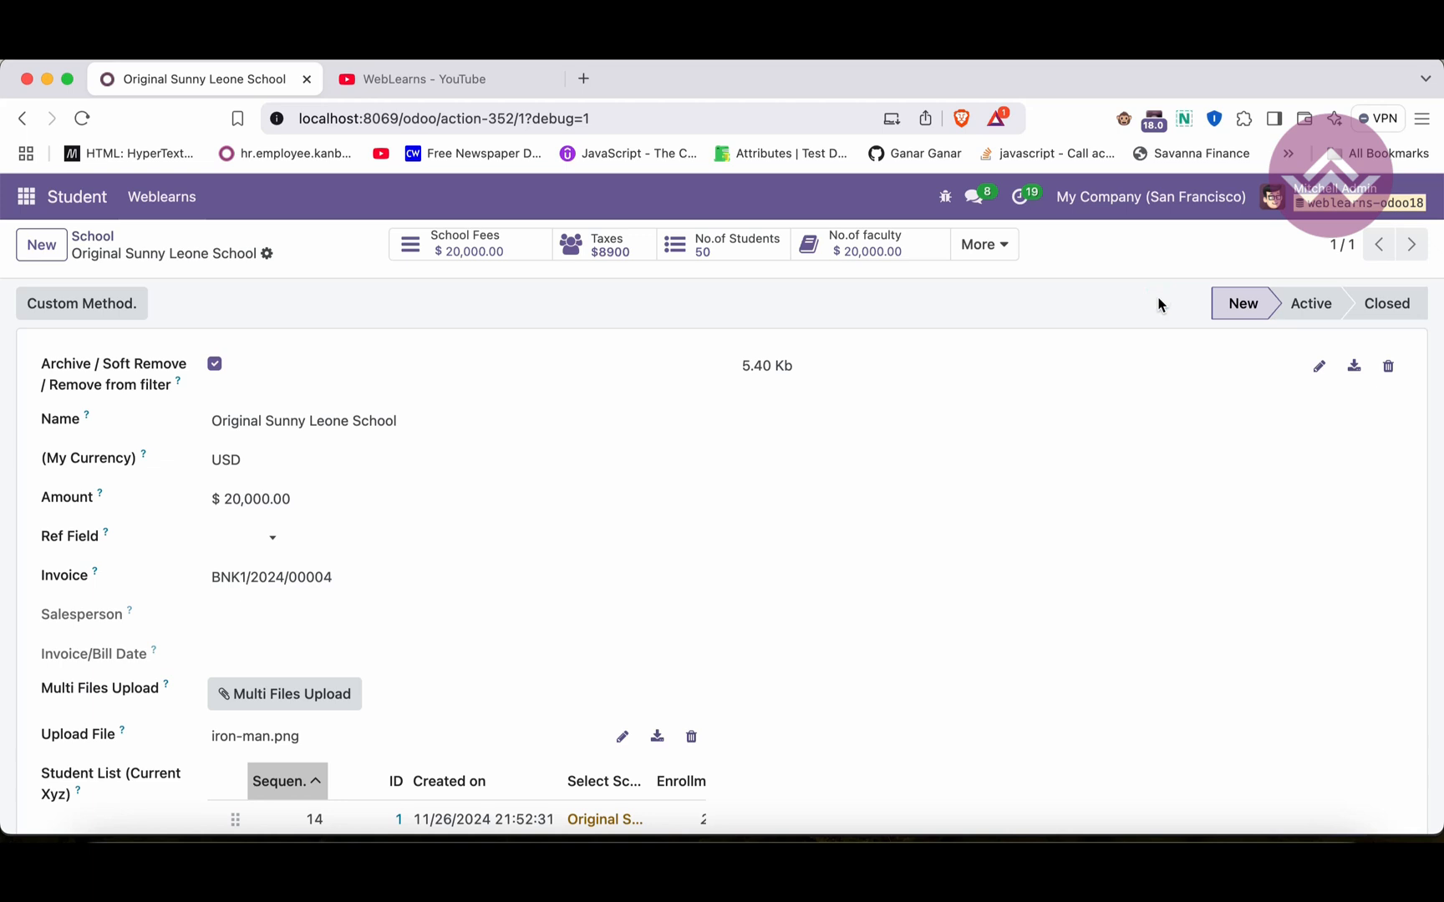
{"action": "mouse_move", "coordinate": [1309, 303]}
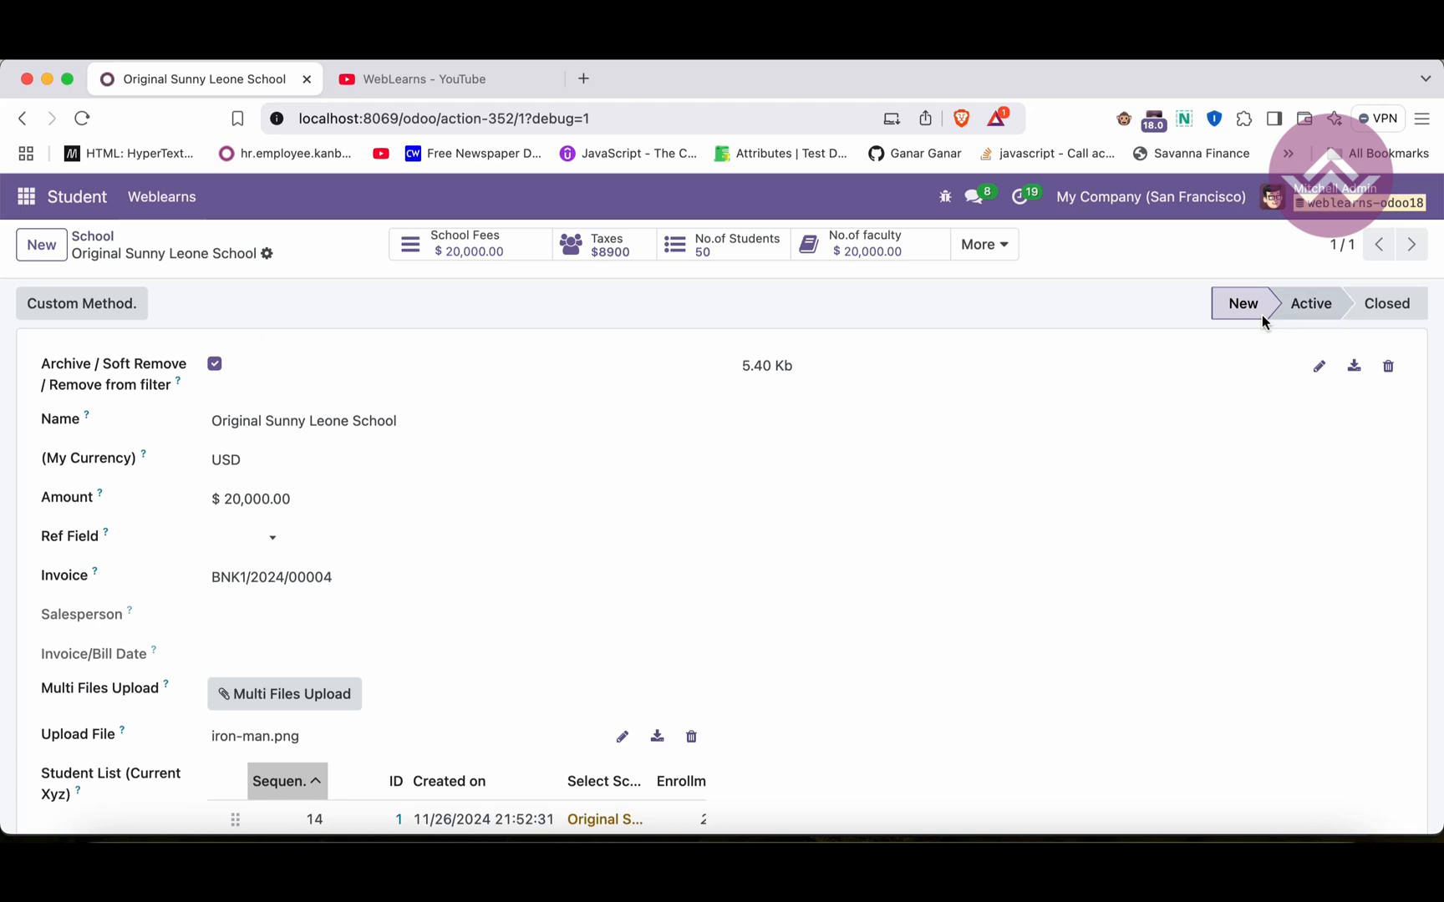
{"action": "mouse_move", "coordinate": [976, 339]}
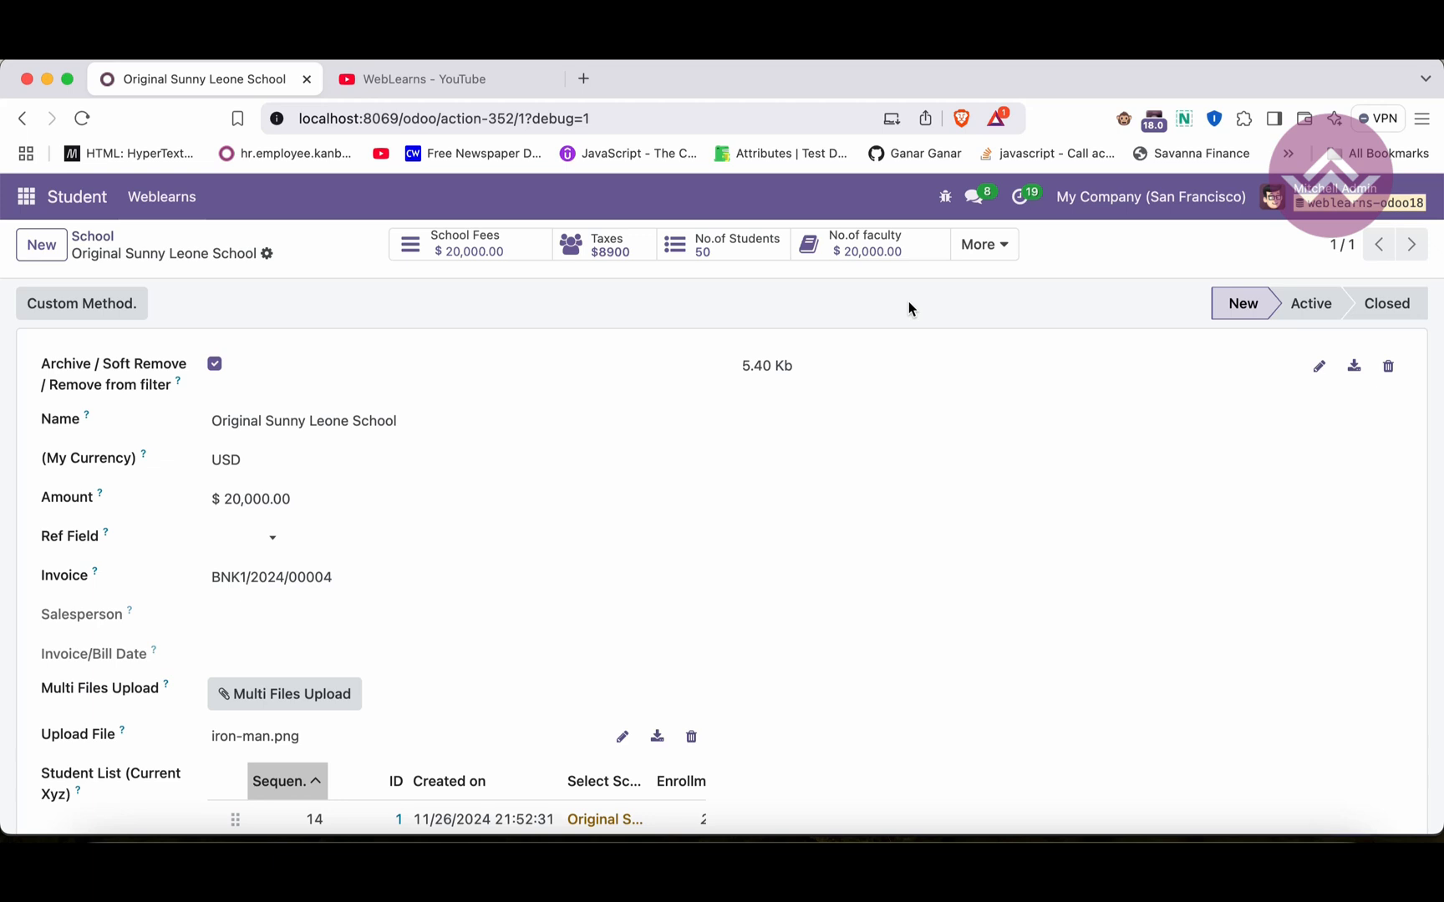
{"action": "mouse_move", "coordinate": [919, 305]}
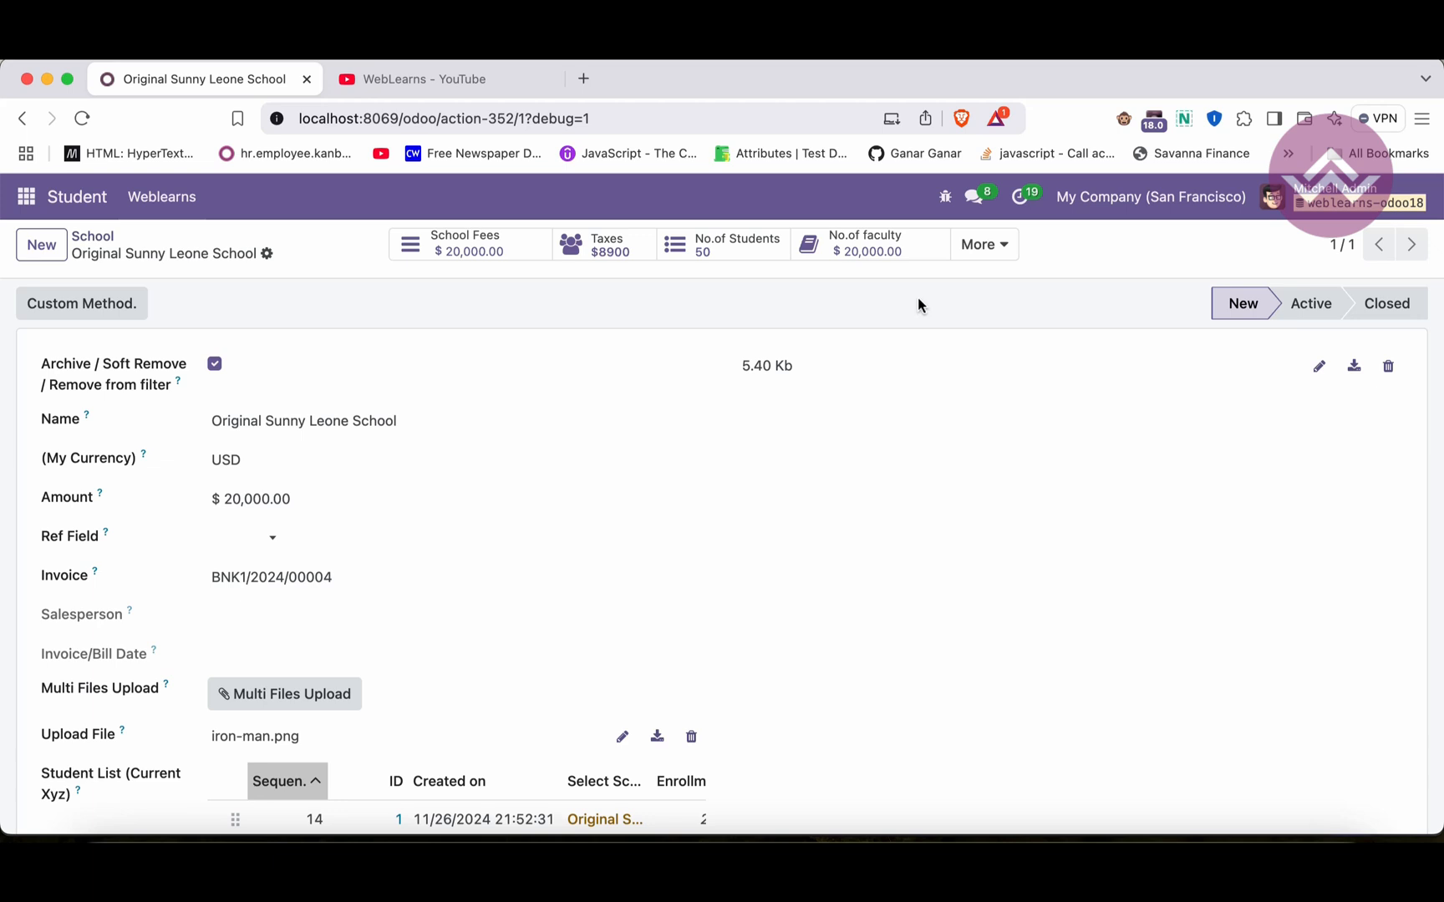